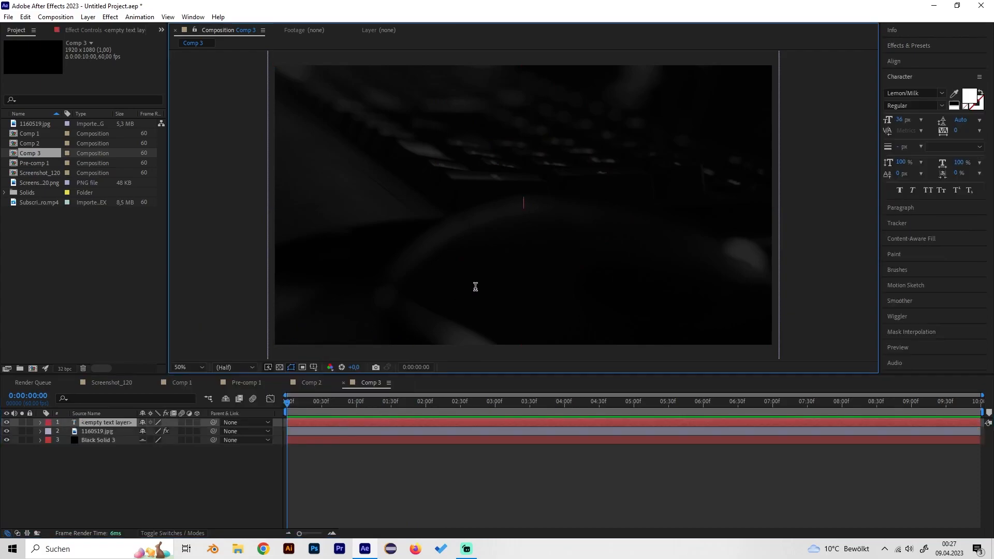
# Enter the word TEXT, scale it up and centre it over the dark photo with Align.
pyautogui.write('TEXT')
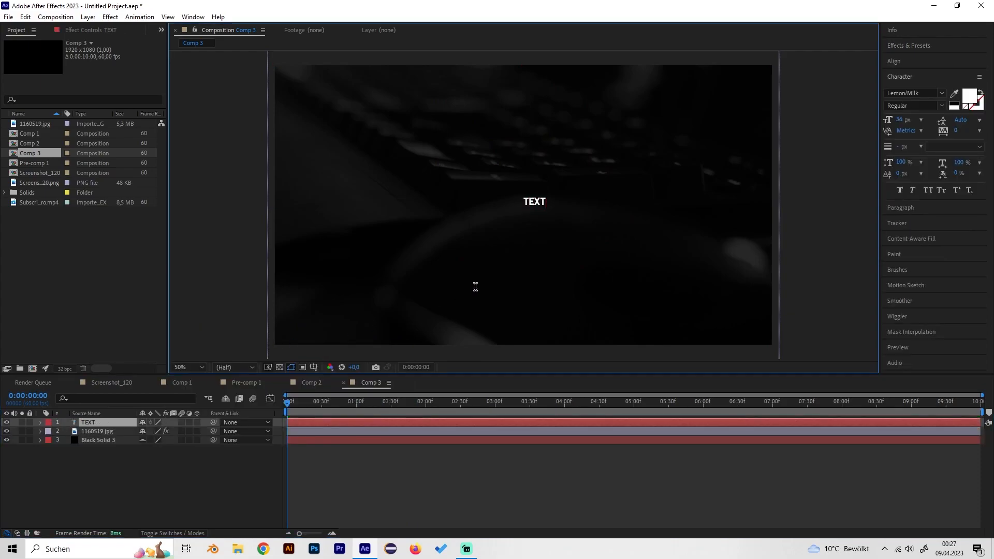
pyautogui.write('S')
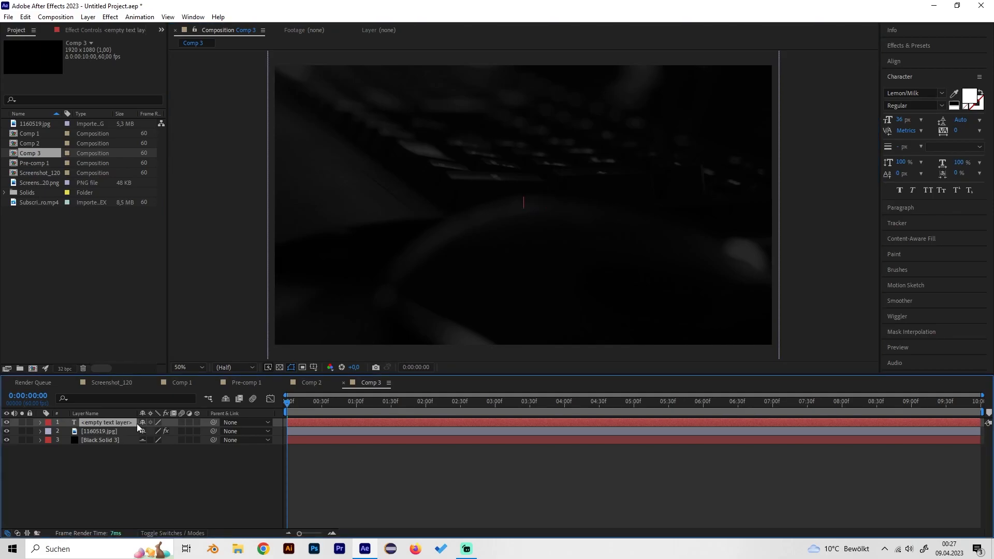
pyautogui.write('TEXT')
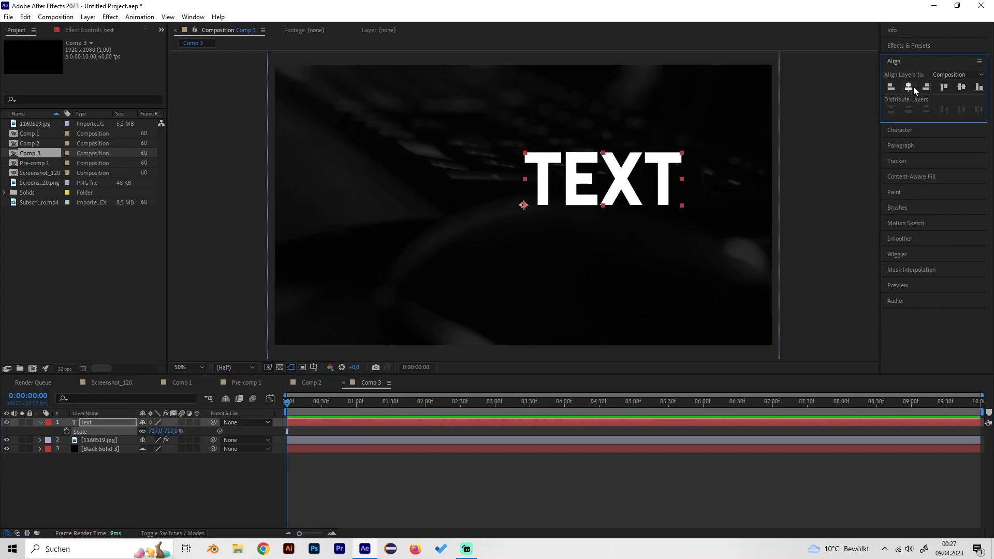
pyautogui.click(891, 87)
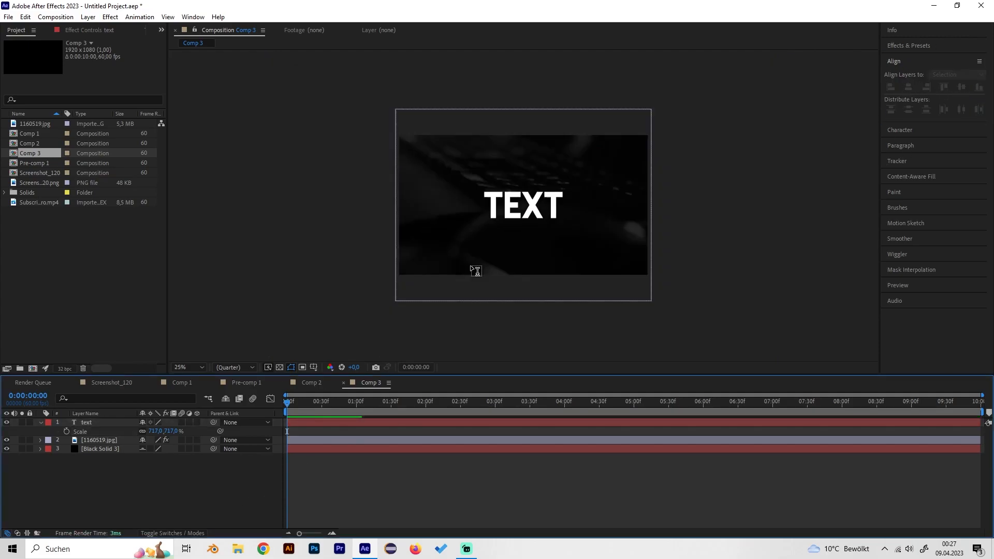
pyautogui.click(188, 367)
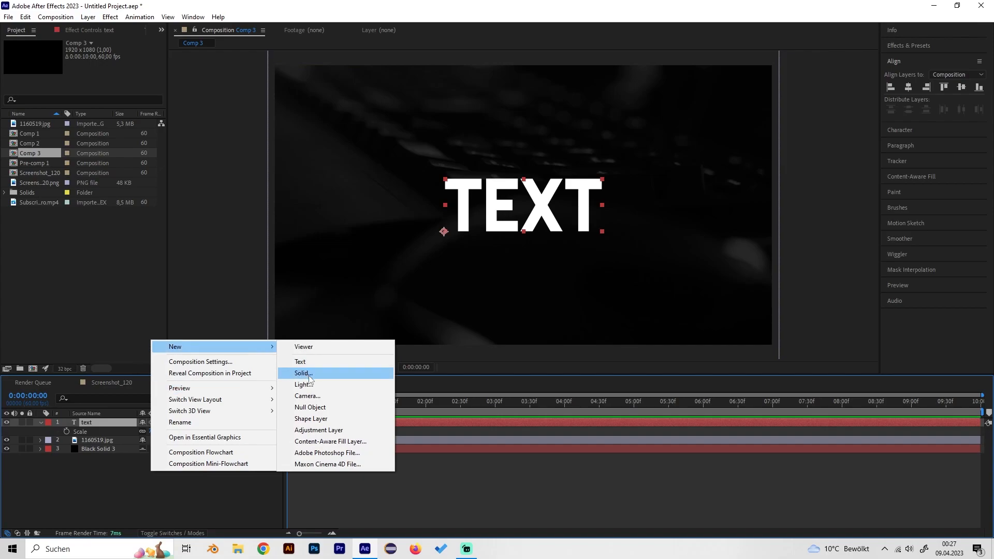
# Add a new solid and apply the Saber effect to it.
pyautogui.click(302, 373)
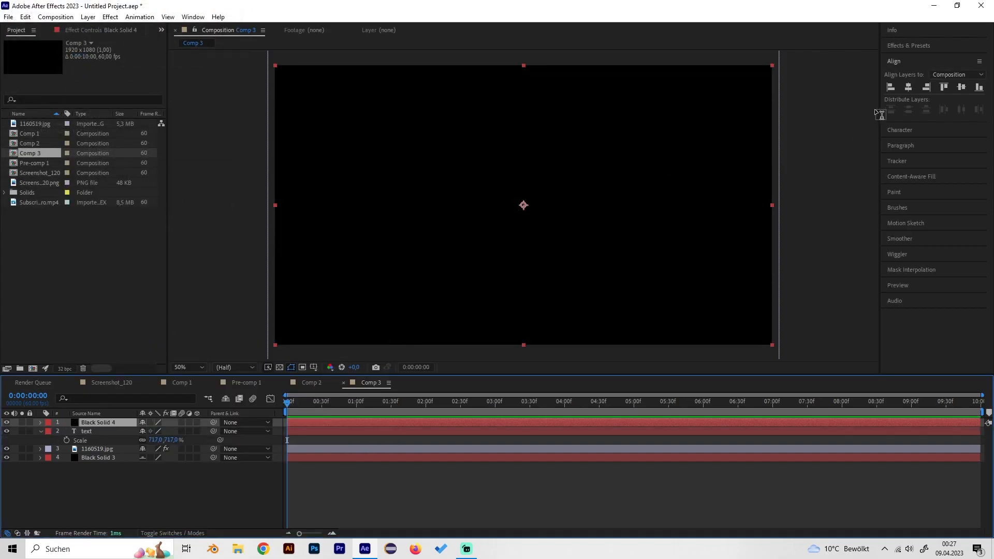
pyautogui.write('trit')
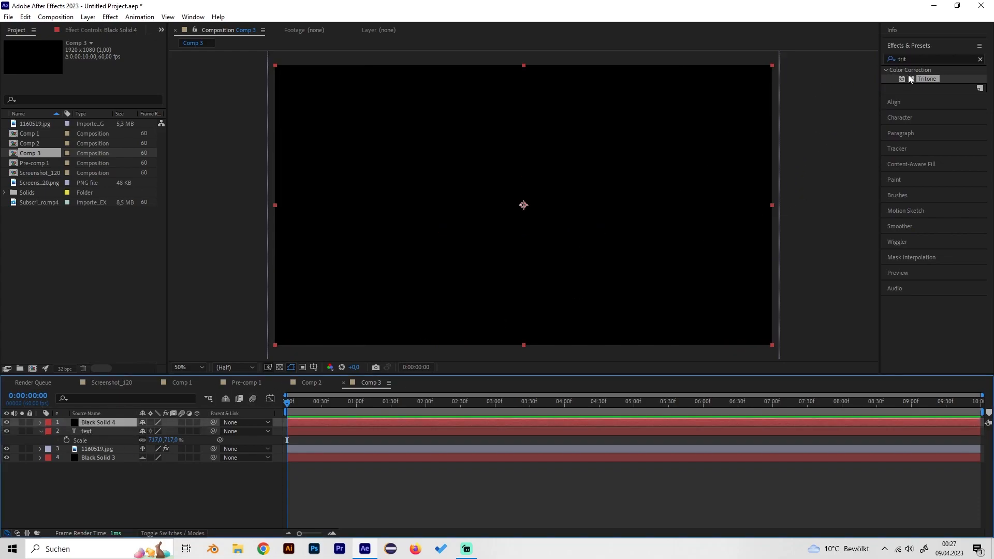
pyautogui.write('saber')
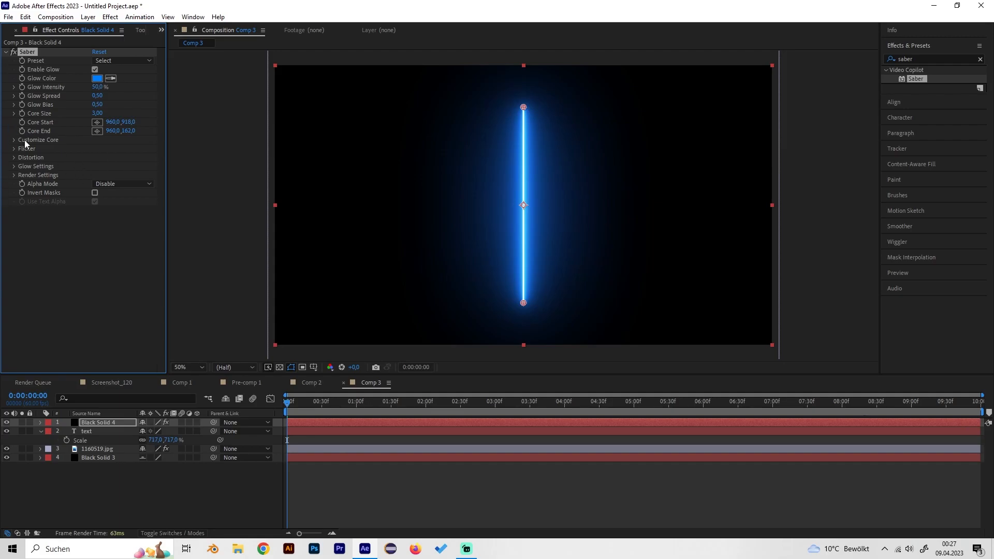
# Set Saber's Core Type to Text Layer using the TEXT layer as its source.
pyautogui.click(13, 140)
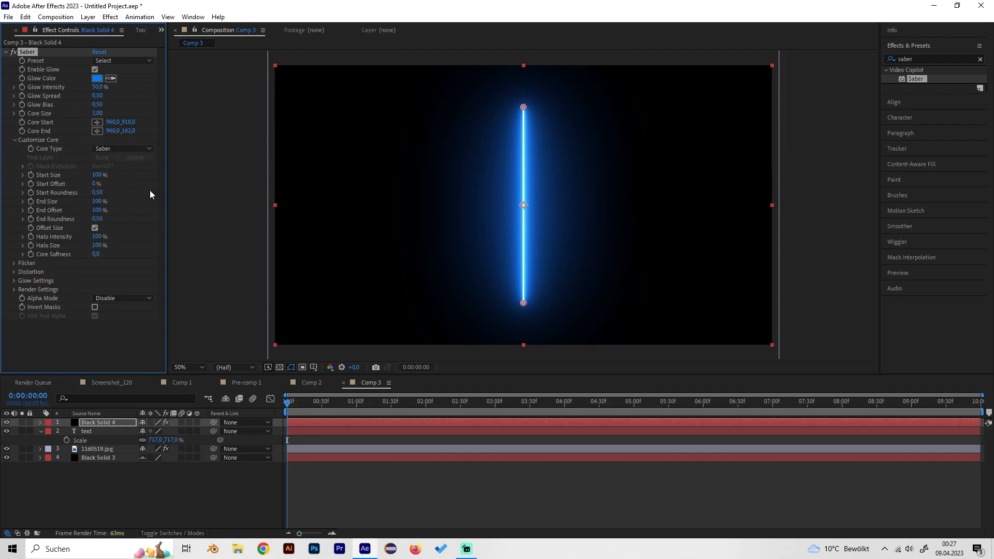
pyautogui.click(123, 149)
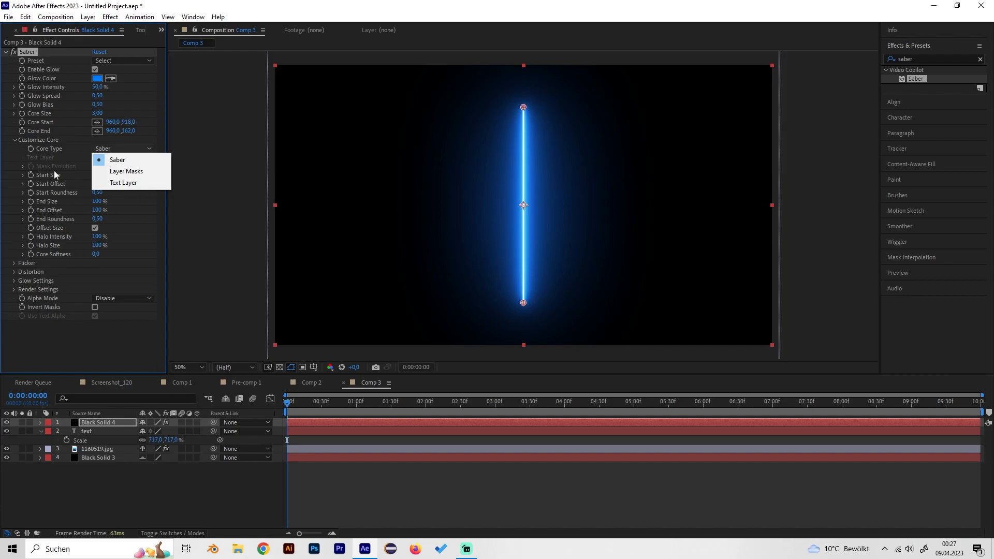
pyautogui.click(123, 182)
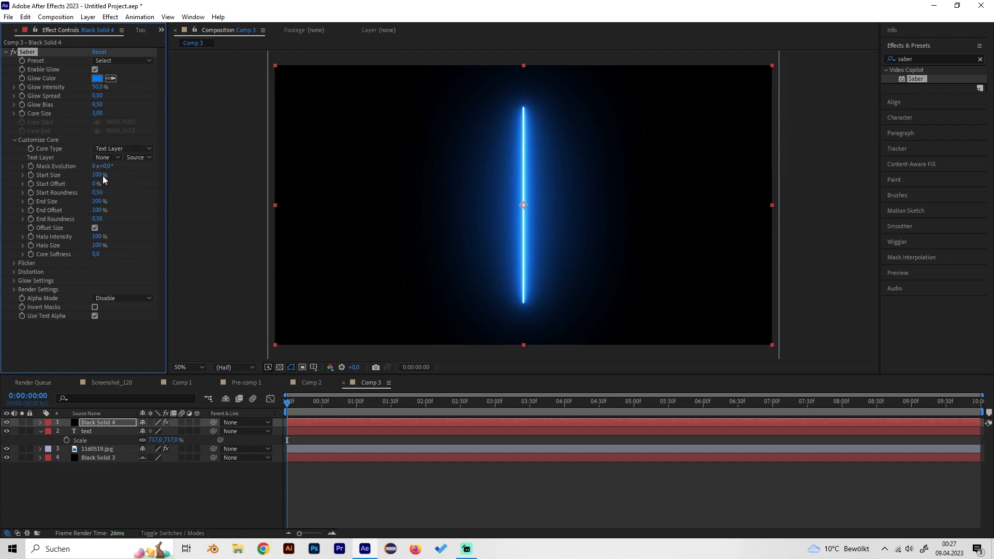
pyautogui.click(105, 157)
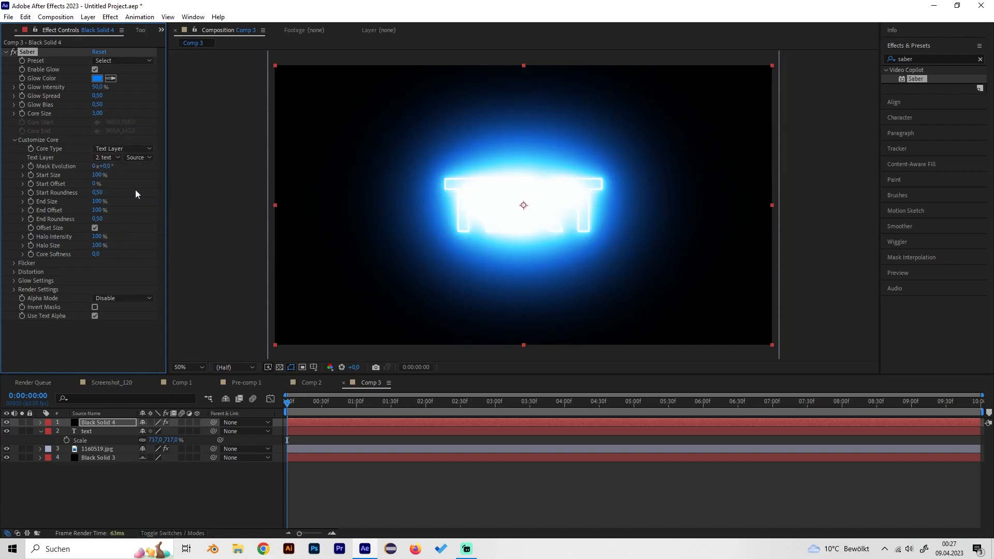
# Switch Saber to the Fire preset with Core Size 2,00 and Glow Intensity 20,0%.
pyautogui.click(121, 60)
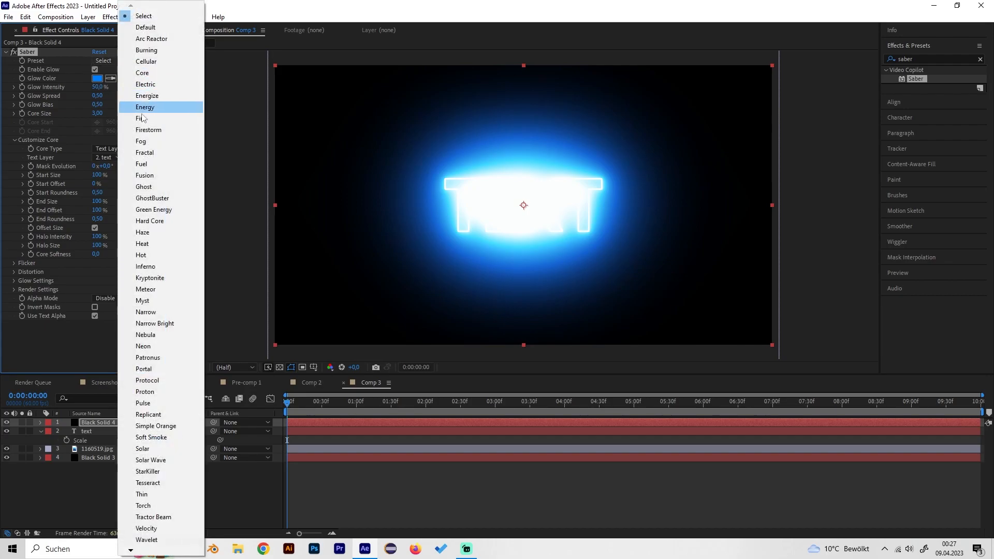
pyautogui.moveTo(161, 198)
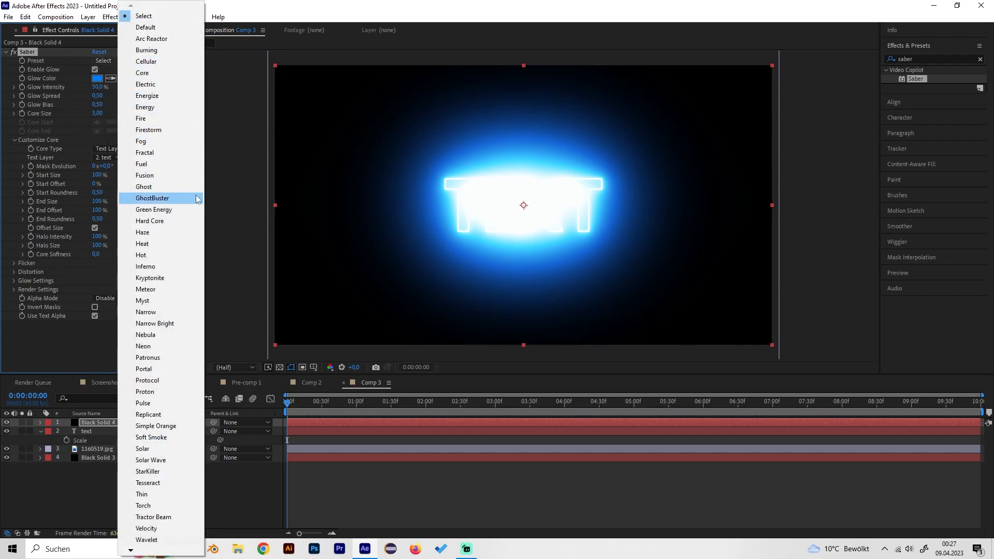
pyautogui.moveTo(145, 175)
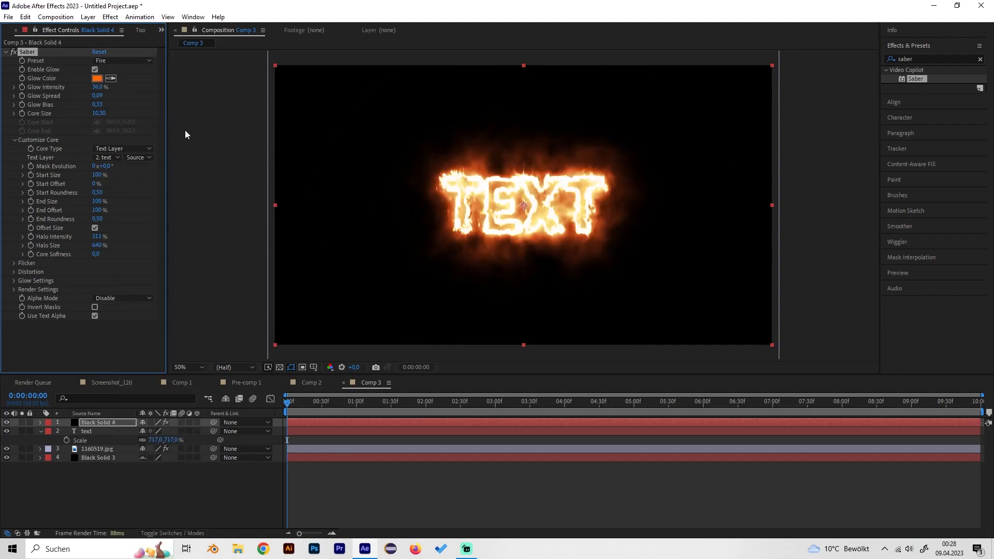
pyautogui.moveTo(262, 151)
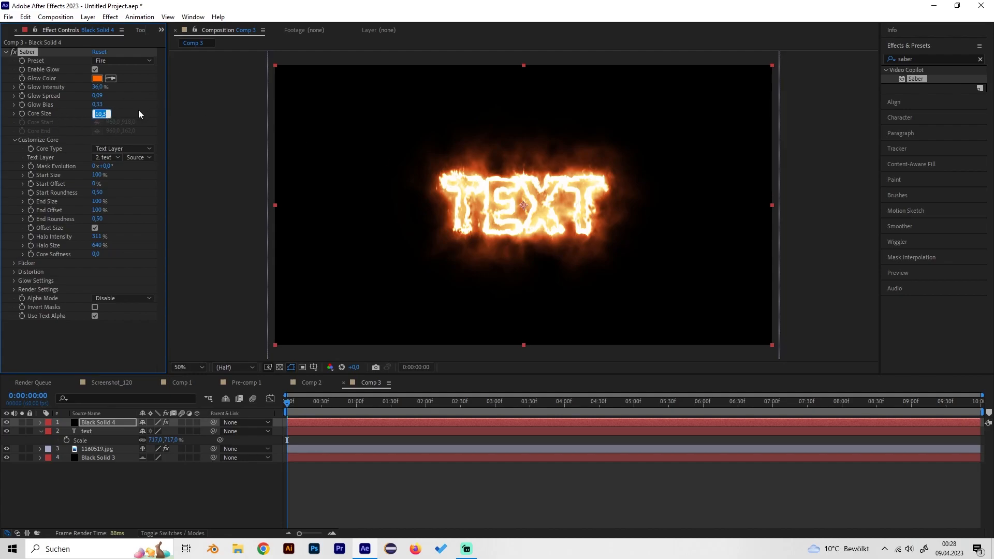
pyautogui.write('2,00')
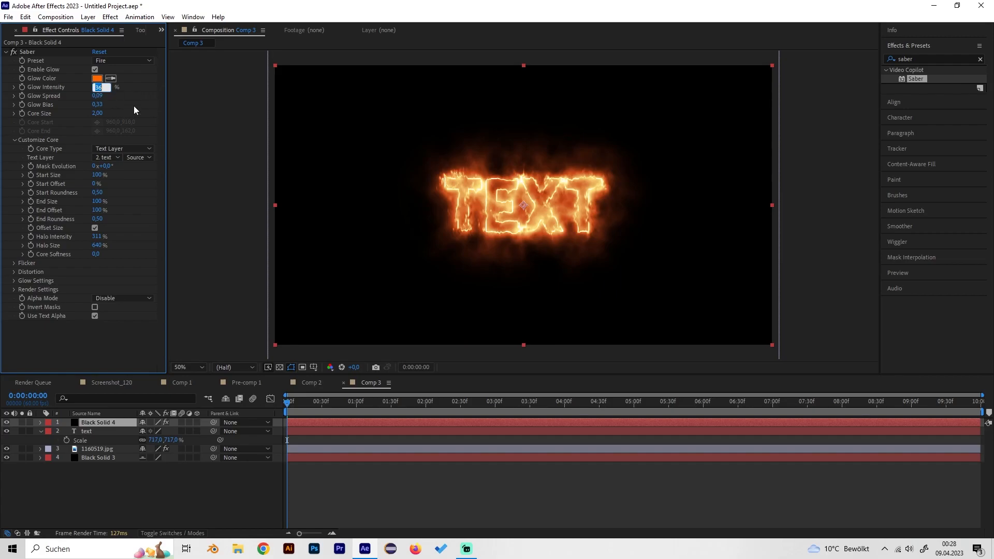
pyautogui.write('20,0')
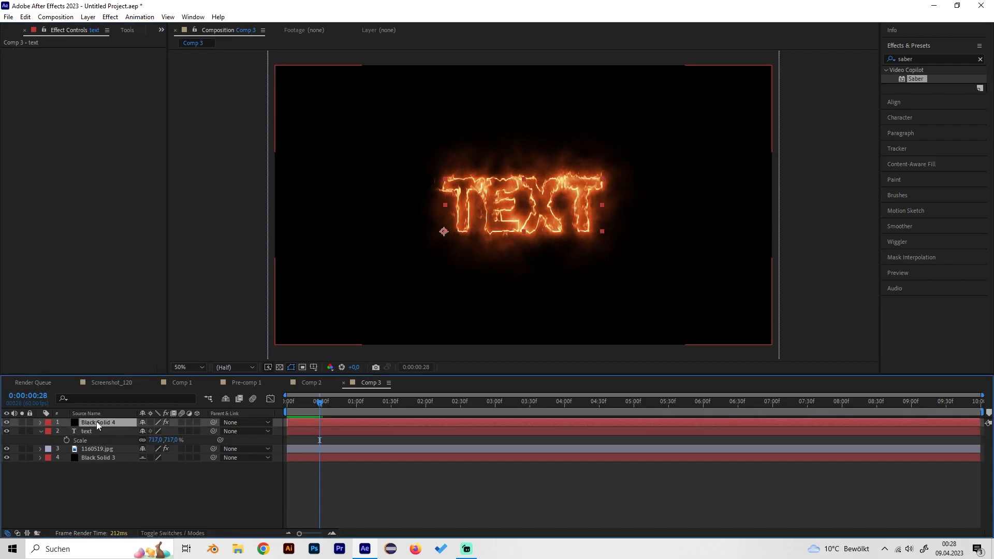
# Set the Saber solid's Composite Settings to Transparent so the photo shows through.
pyautogui.click(100, 422)
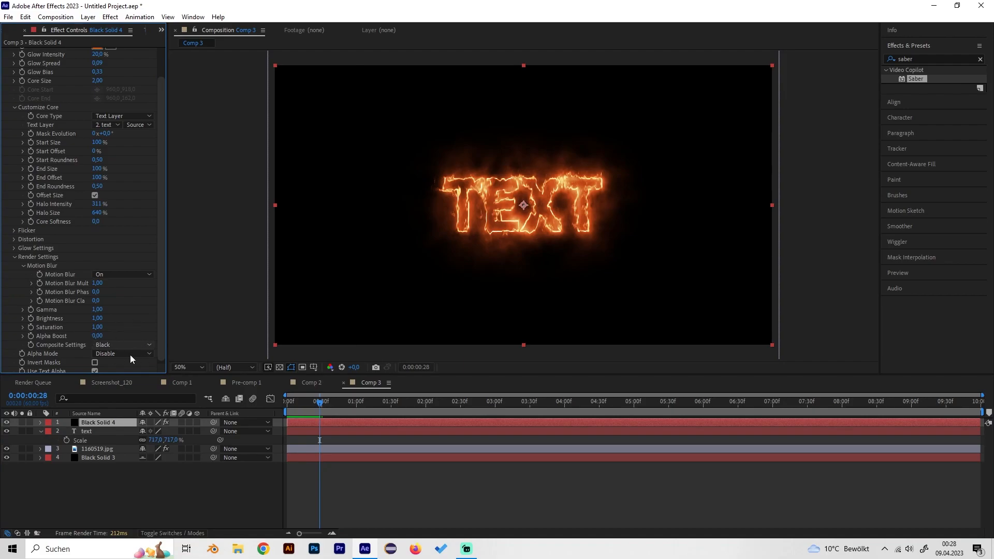
pyautogui.click(122, 344)
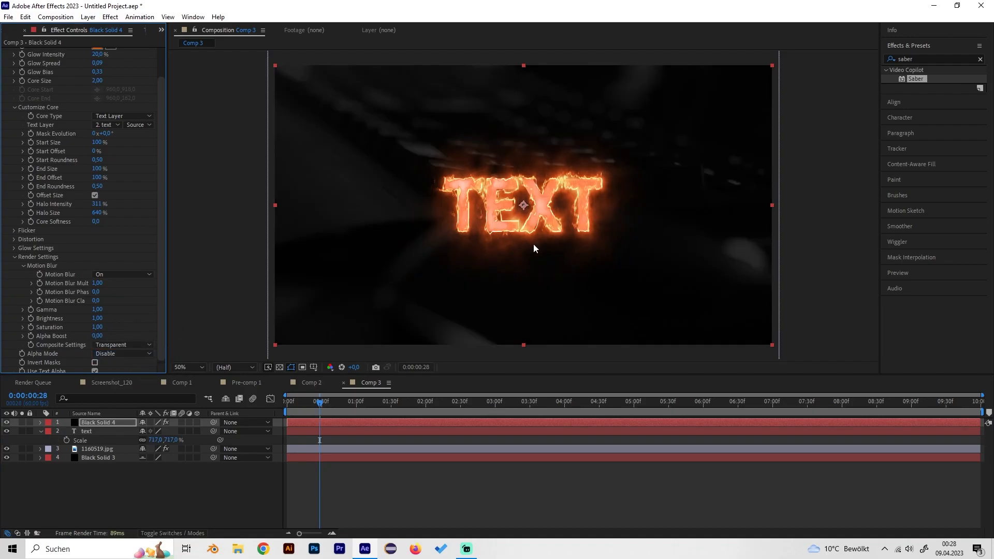
pyautogui.click(87, 431)
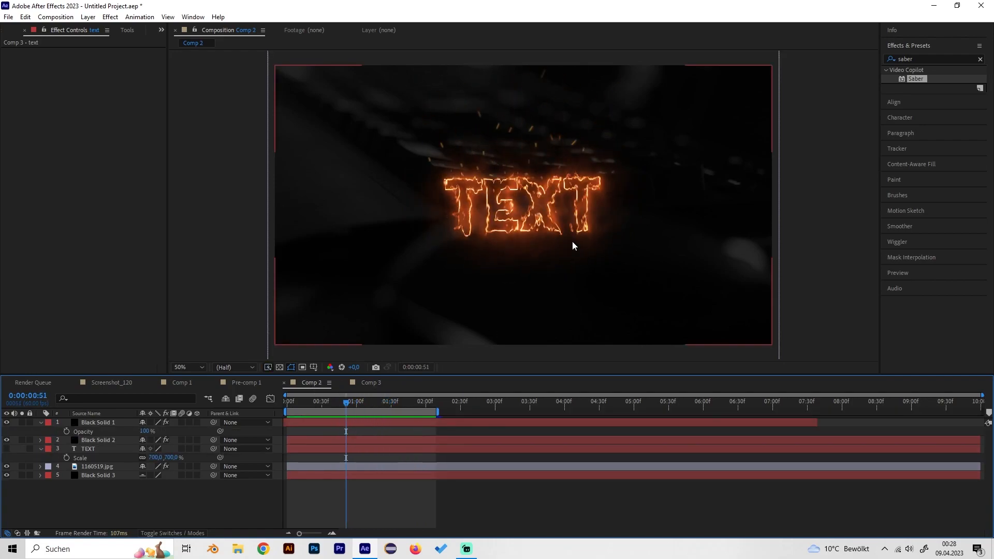
pyautogui.moveTo(471, 175)
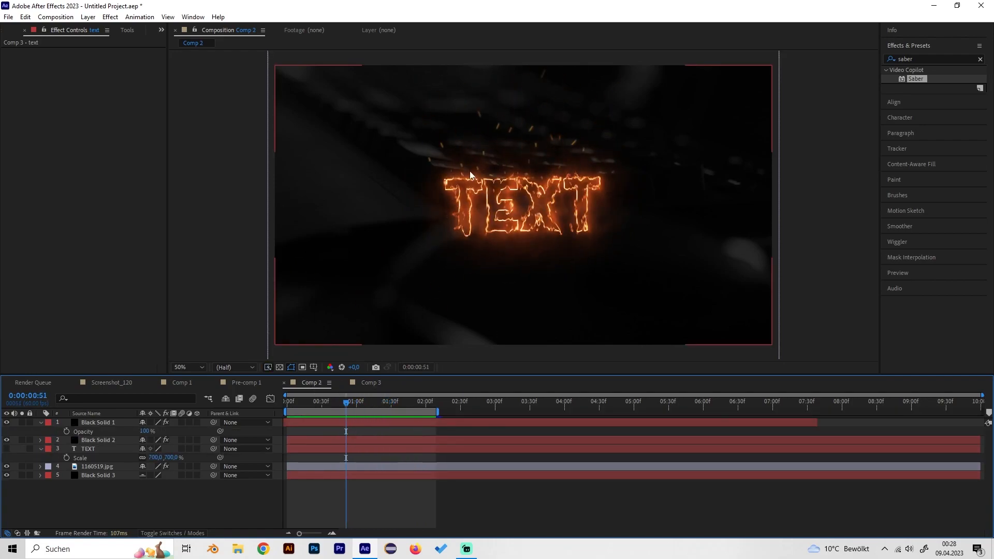
# Create a second black solid and apply CC Particle World to it.
pyautogui.click(371, 383)
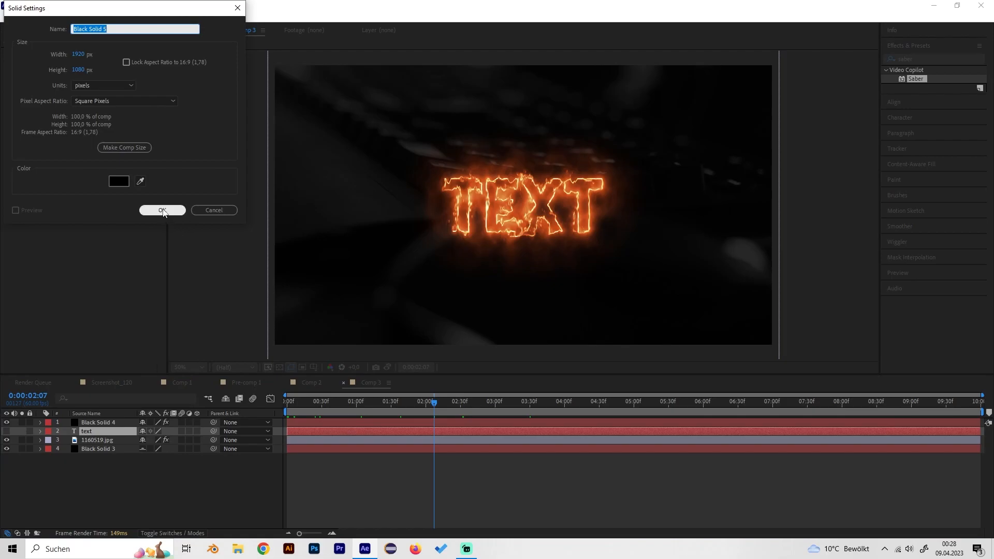
pyautogui.click(162, 210)
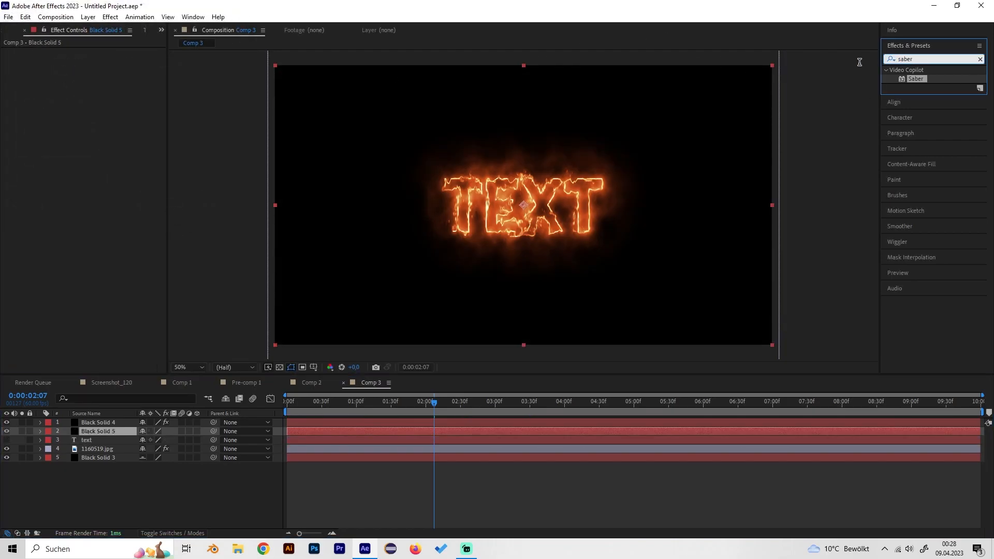
pyautogui.click(980, 58)
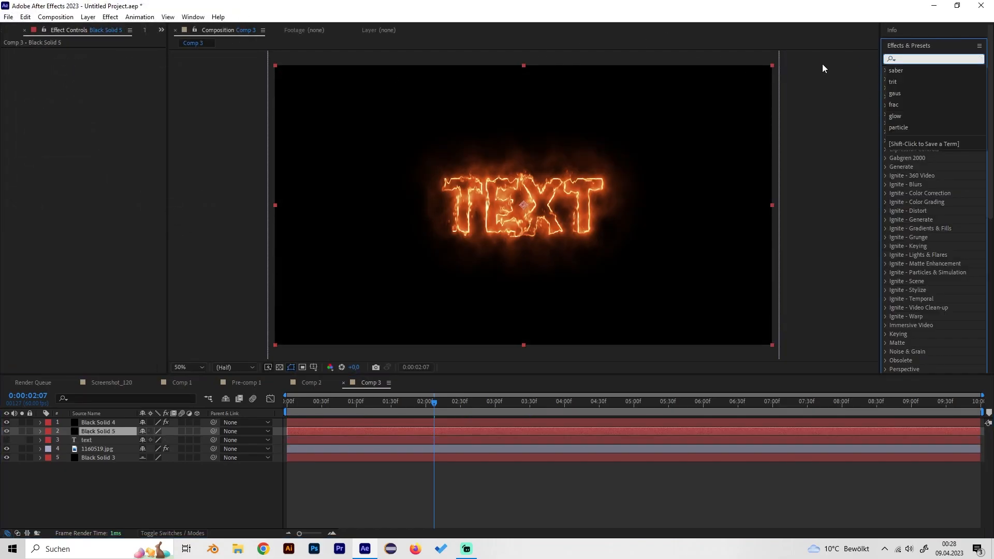
pyautogui.write('part')
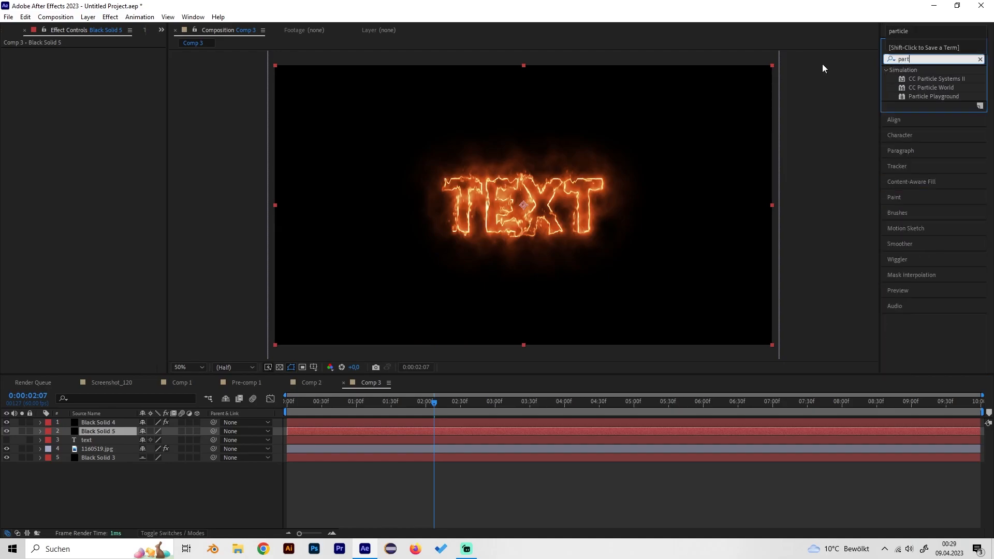
pyautogui.doubleClick(931, 87)
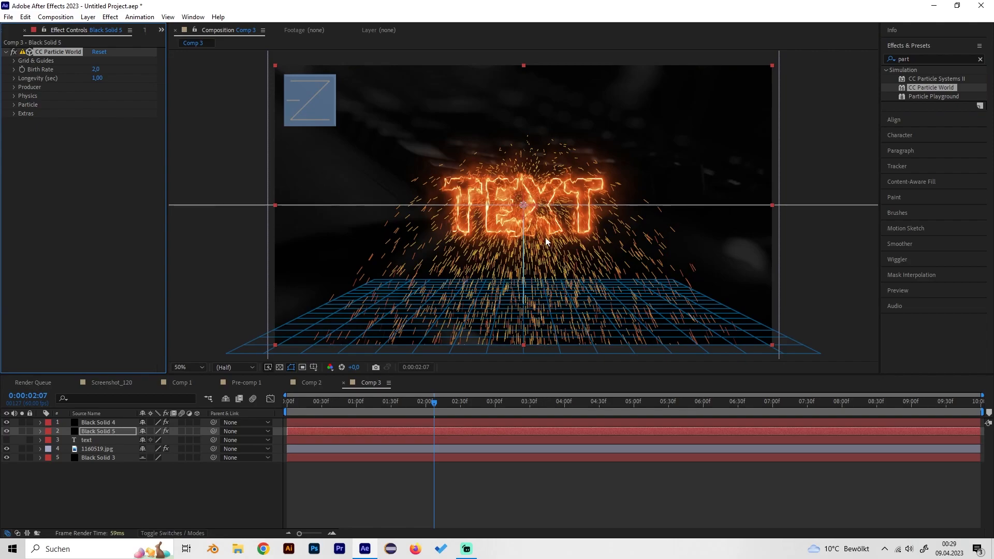
pyautogui.moveTo(354, 318)
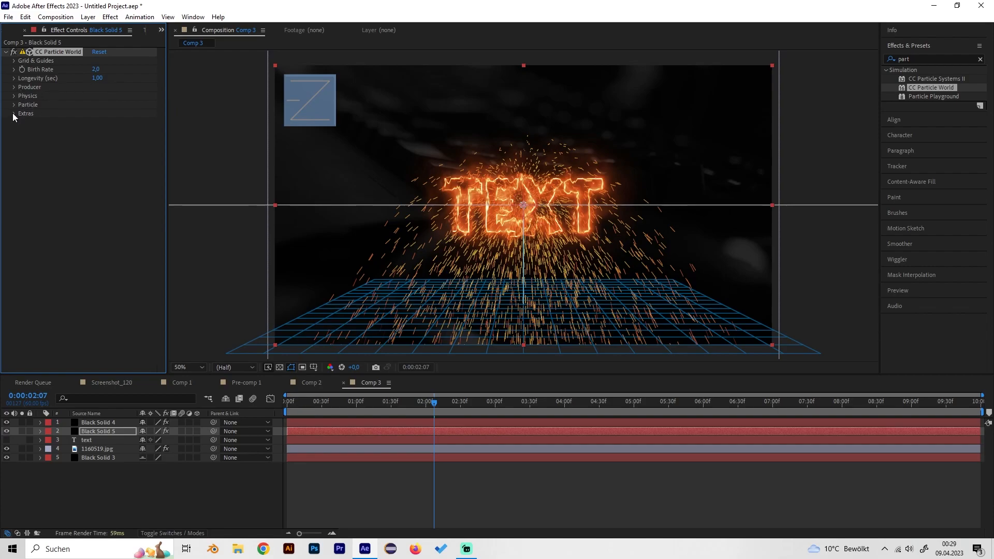
# Widen the Producer's Radius X across the word and flatten Radius Y to 0.010.
pyautogui.click(13, 103)
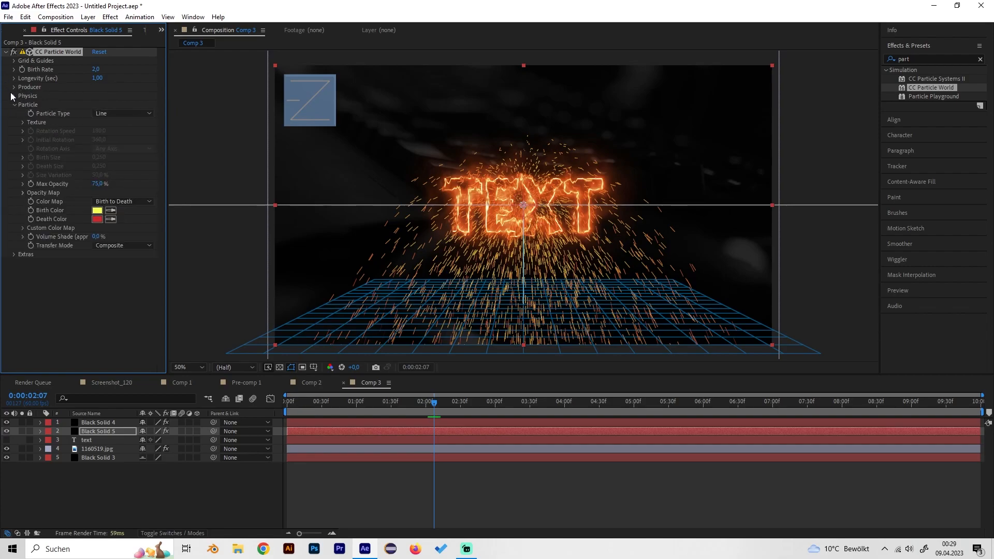
pyautogui.click(12, 87)
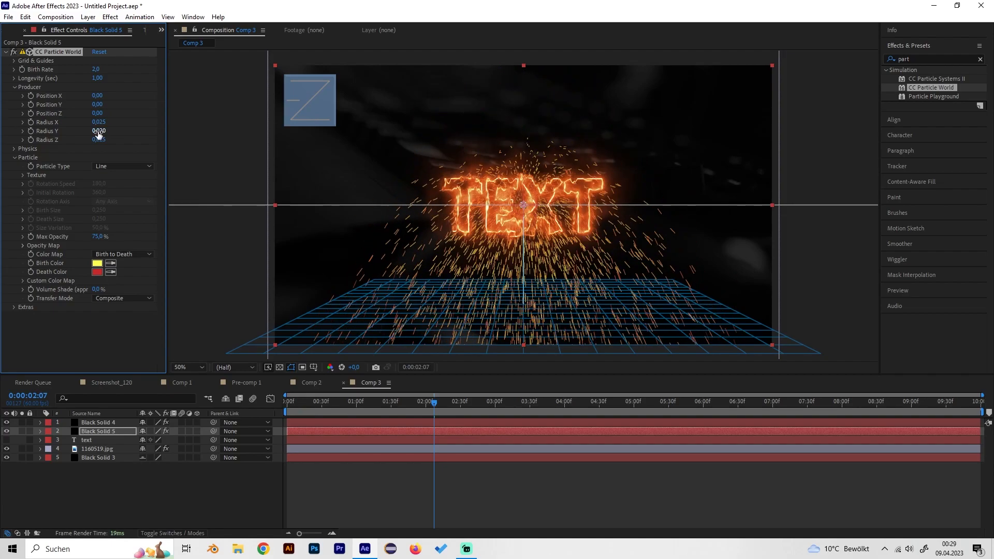
pyautogui.moveTo(98, 122); pyautogui.dragTo(111, 123)
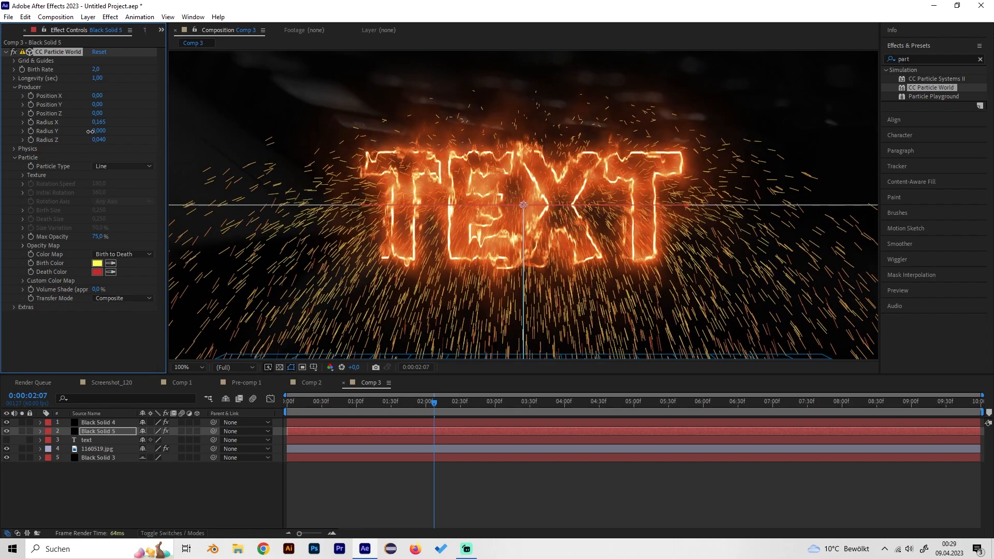
pyautogui.click(98, 131)
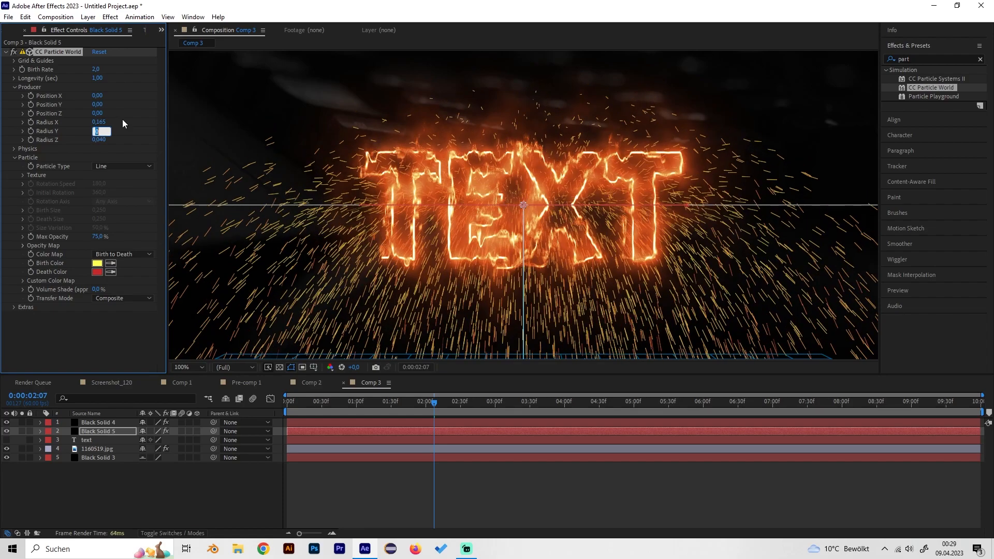
pyautogui.write('0.010')
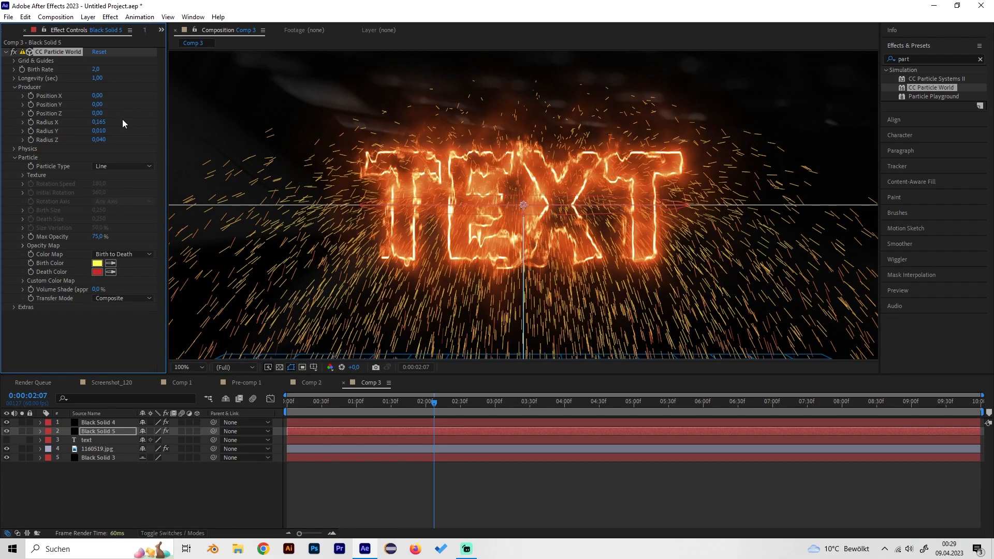
pyautogui.click(98, 132)
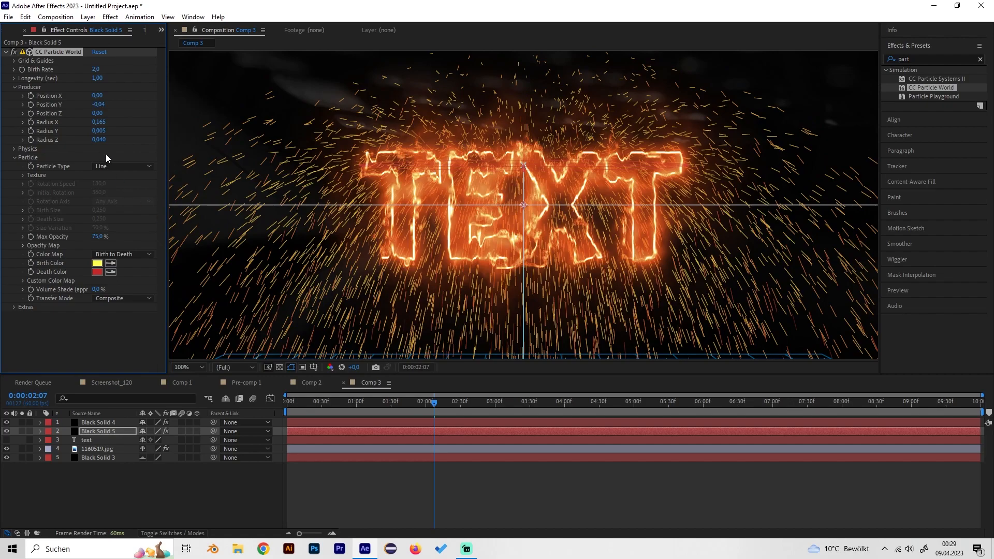
# Change the Physics Animation from Explosive to Fire so sparks rise.
pyautogui.click(12, 149)
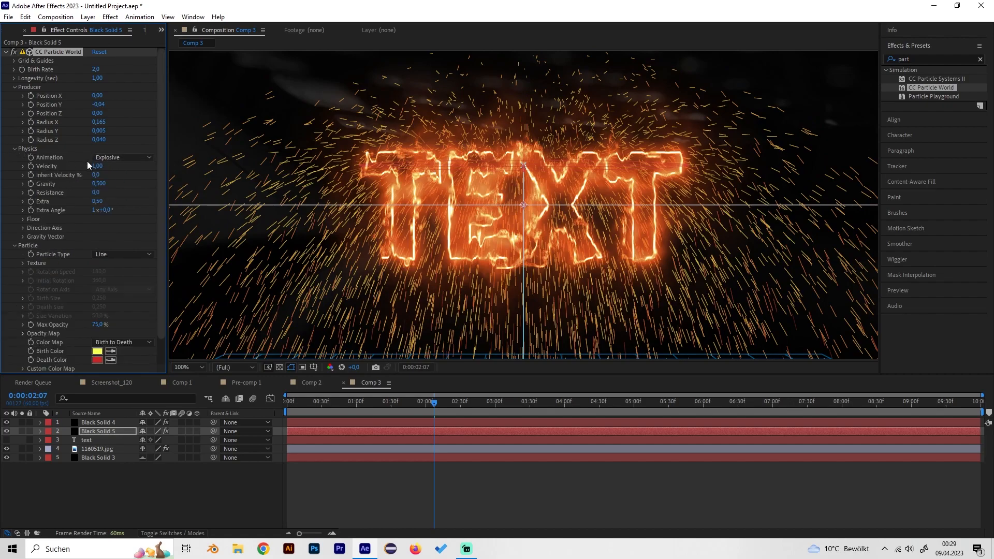
pyautogui.click(123, 158)
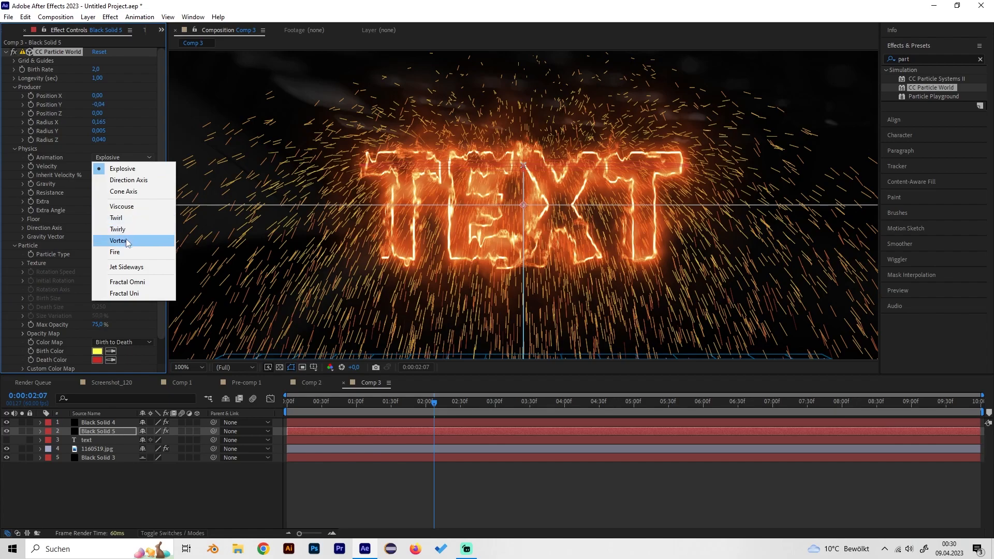
pyautogui.click(114, 251)
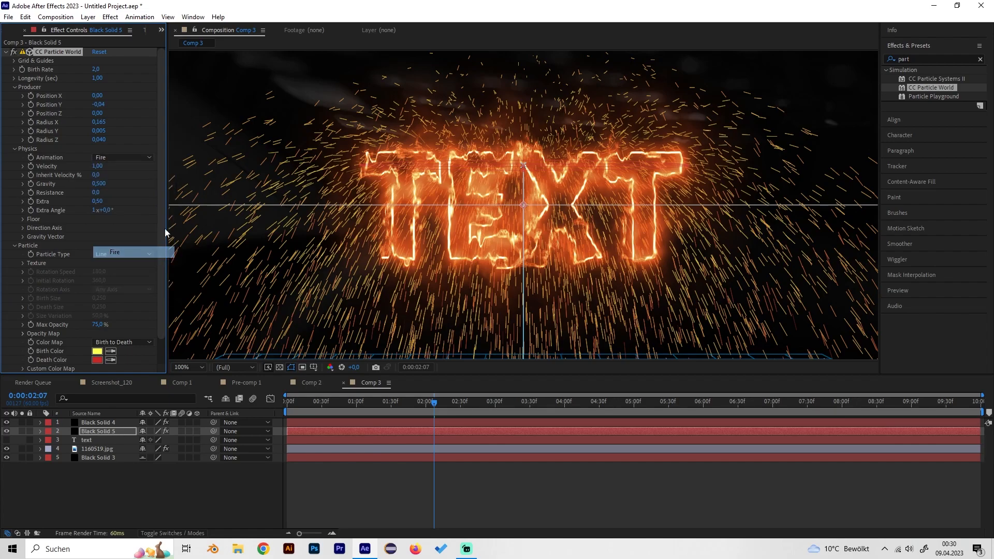
pyautogui.click(201, 367)
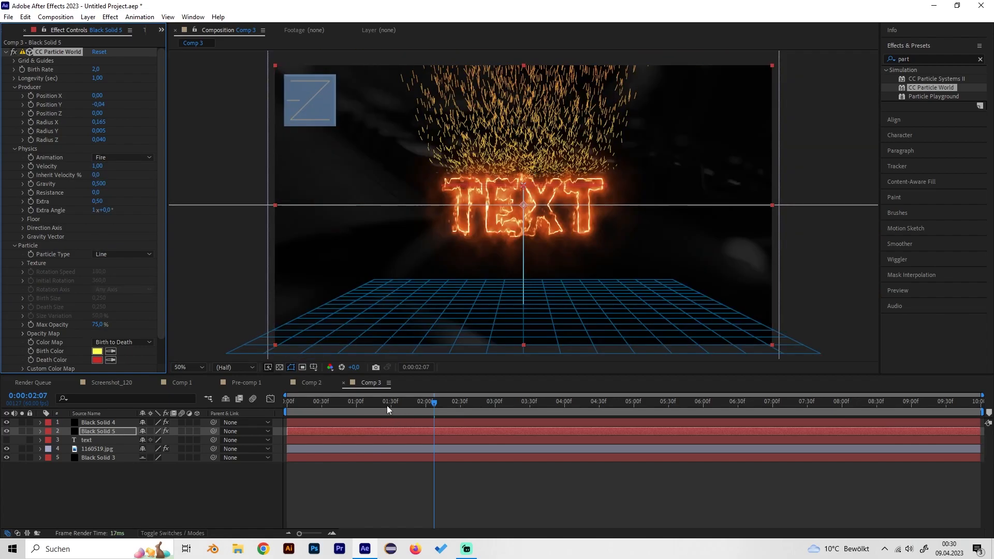
# Lower the Birth Rate to 0,1 and scrub the timeline to preview the sparse sparks.
pyautogui.click(450, 401)
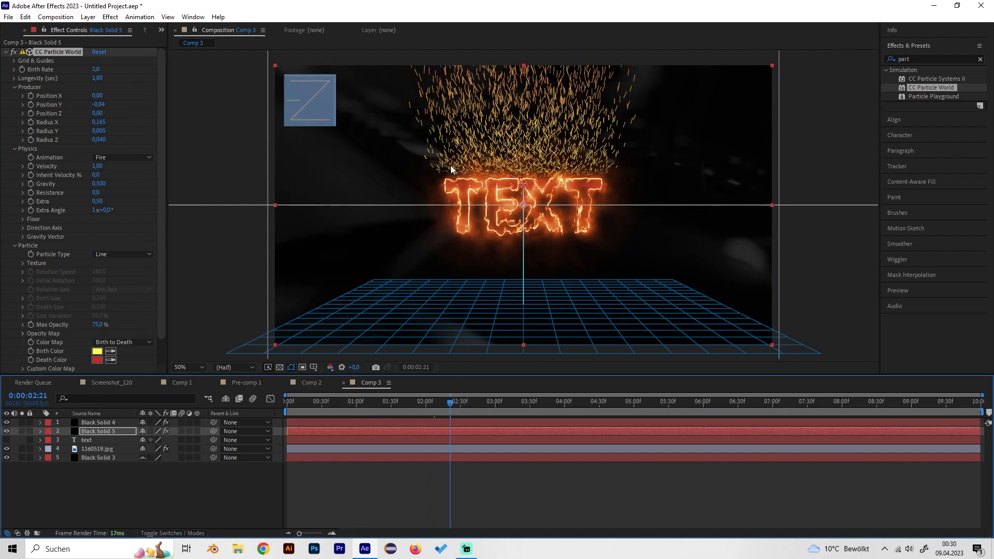
pyautogui.moveTo(505, 149)
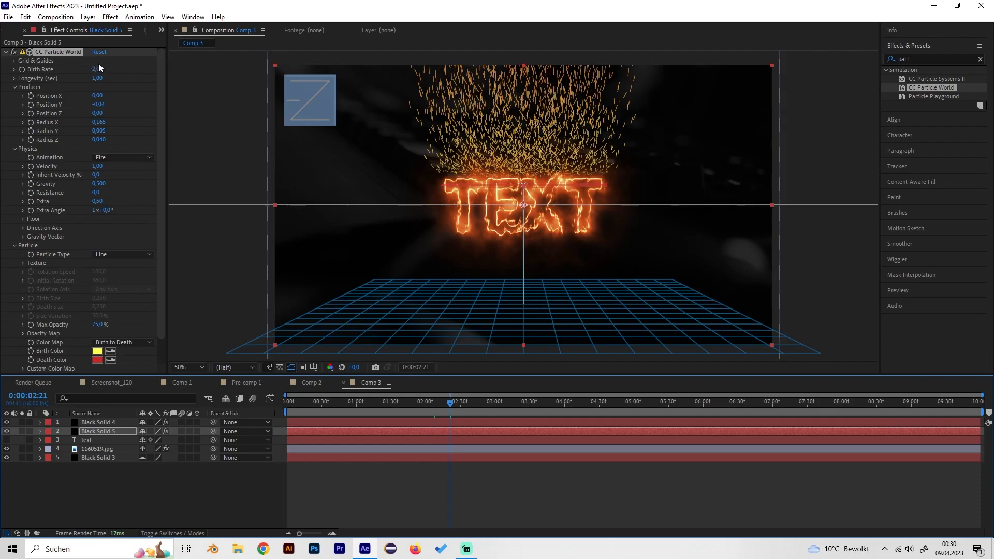
pyautogui.click(96, 68)
pyautogui.write('0')
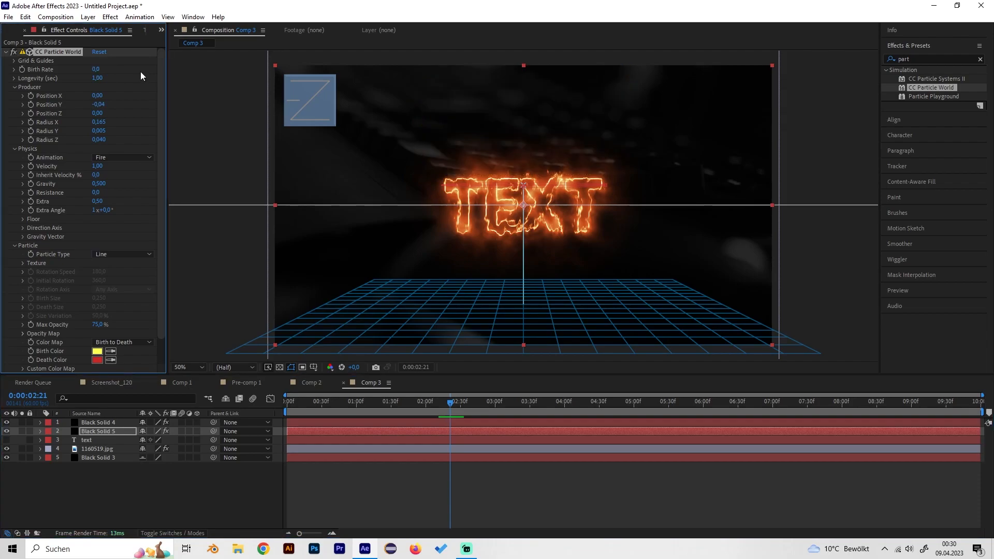
pyautogui.click(494, 402)
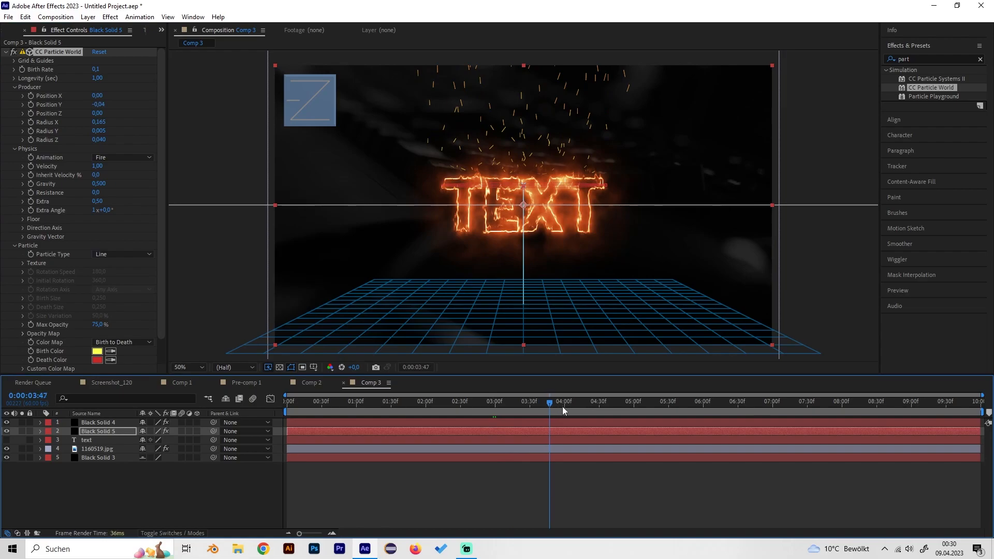
pyautogui.moveTo(564, 401); pyautogui.dragTo(527, 401)
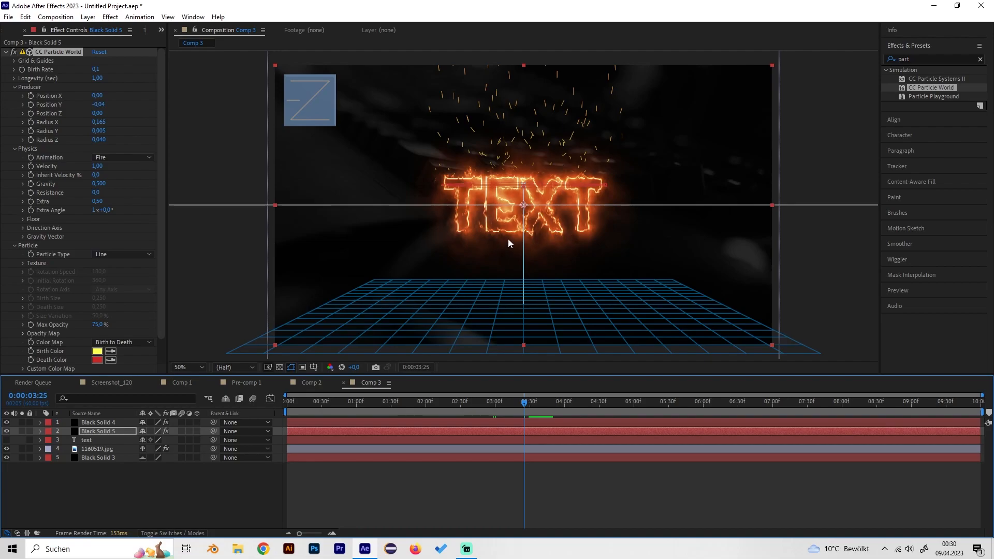
pyautogui.moveTo(487, 214)
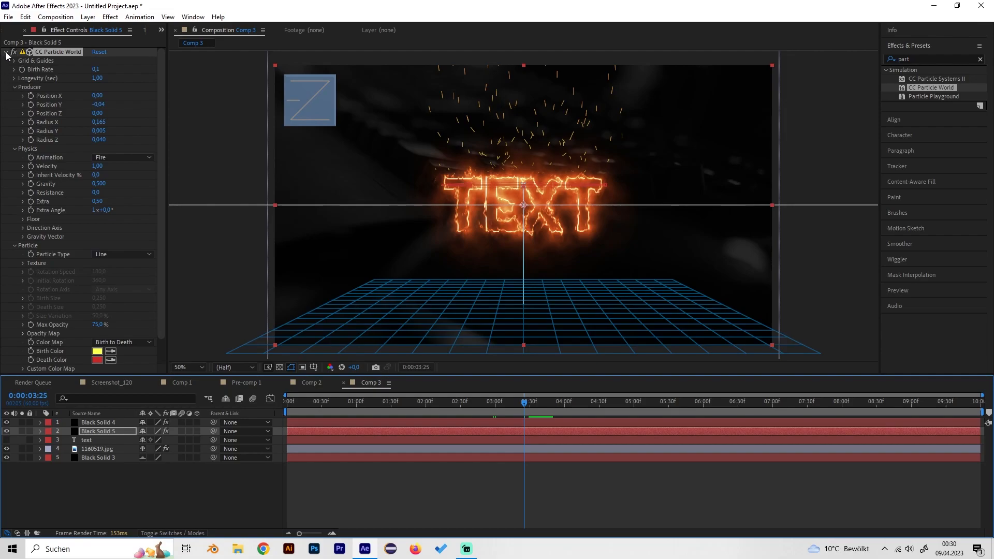
# Apply Glow to the spark solid with radius 50,0 and Composite Original Behind.
pyautogui.click(12, 51)
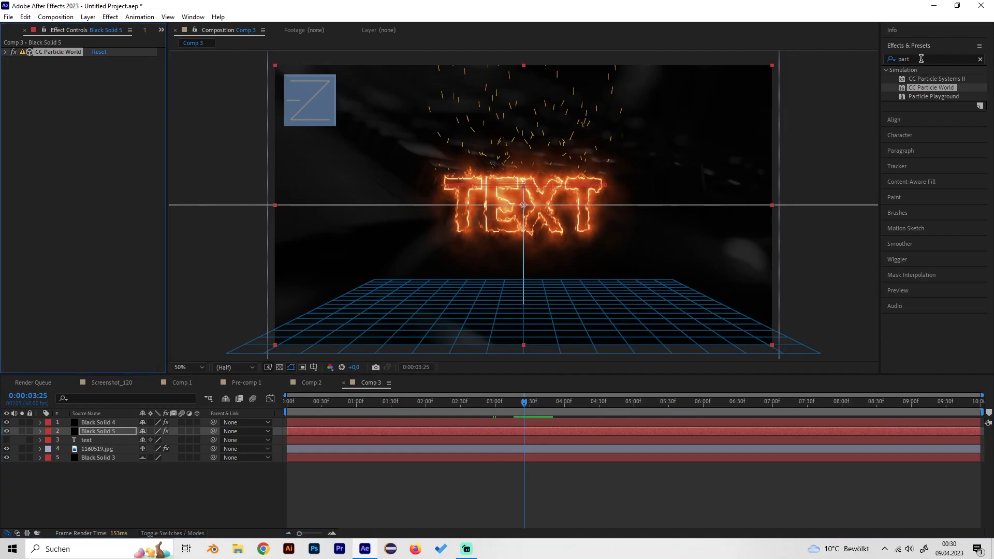
pyautogui.write('glow')
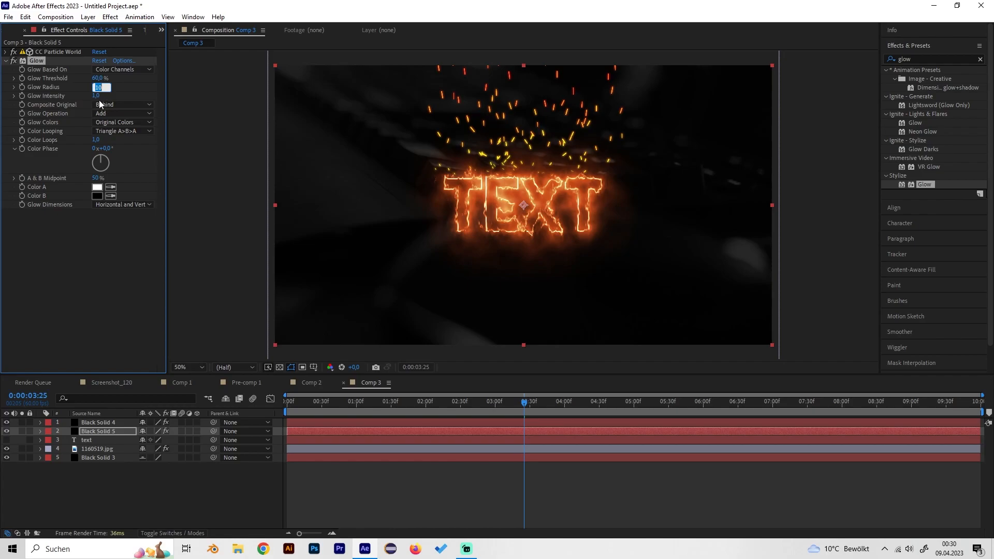
pyautogui.write('50.0')
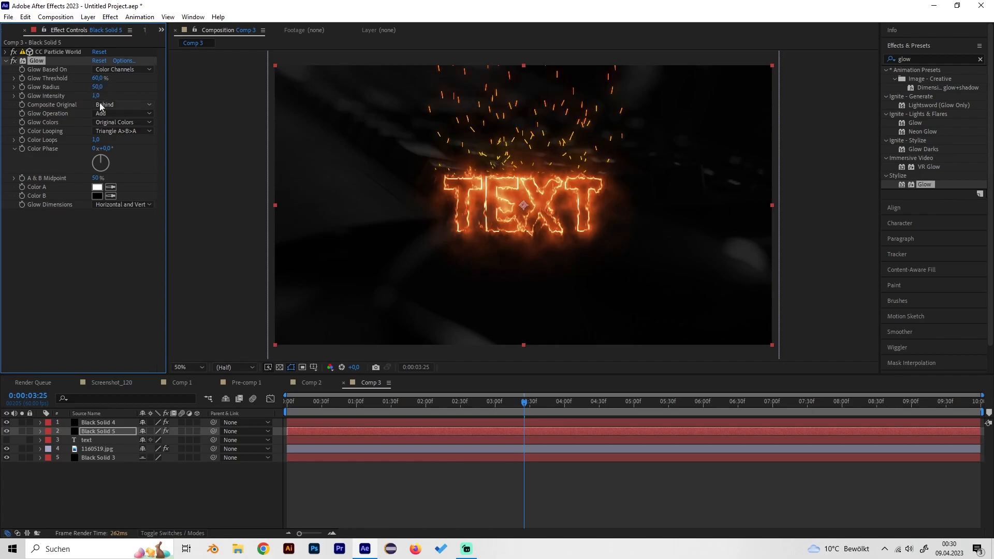
pyautogui.click(188, 366)
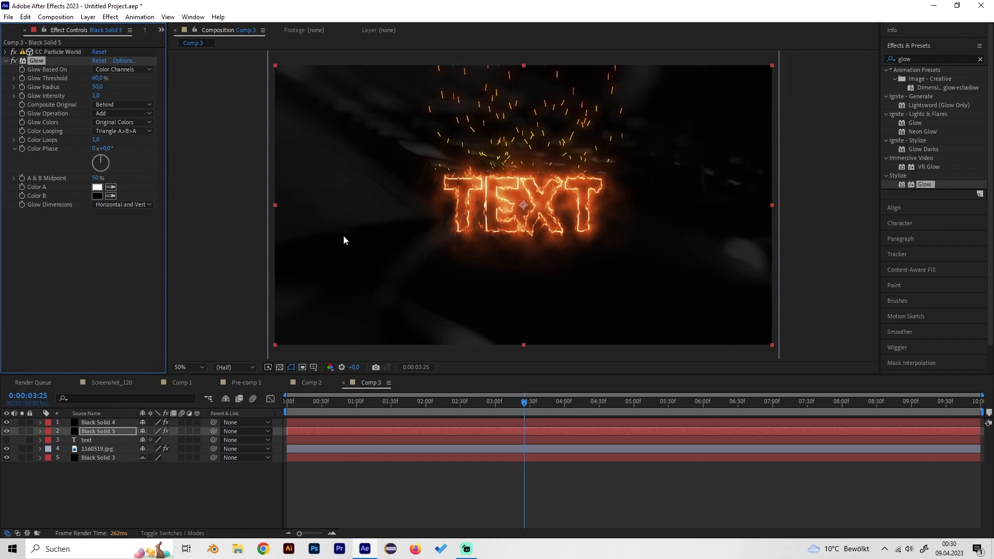
pyautogui.click(912, 58)
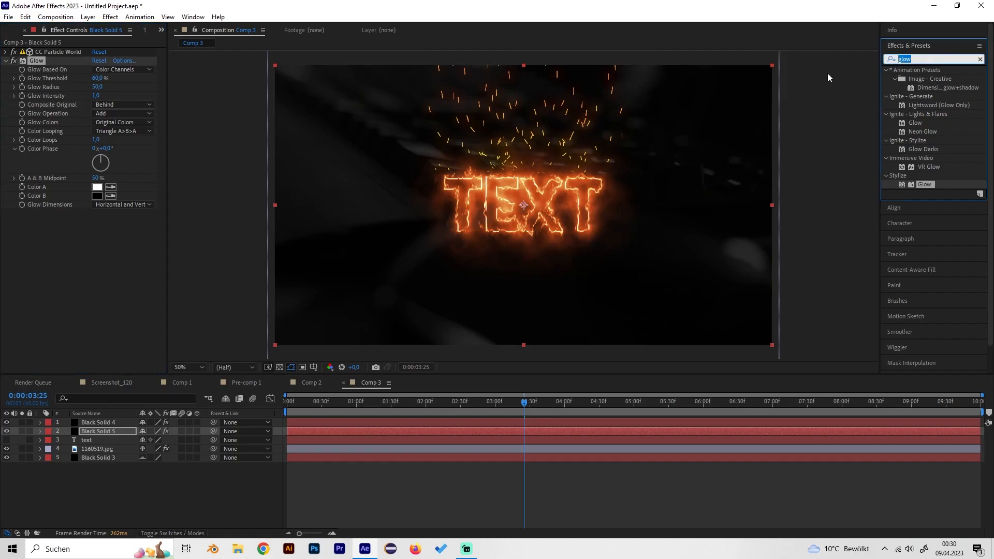
# Search 'frak' to find and apply Fractal Noise to the spark solid.
pyautogui.write('frak')
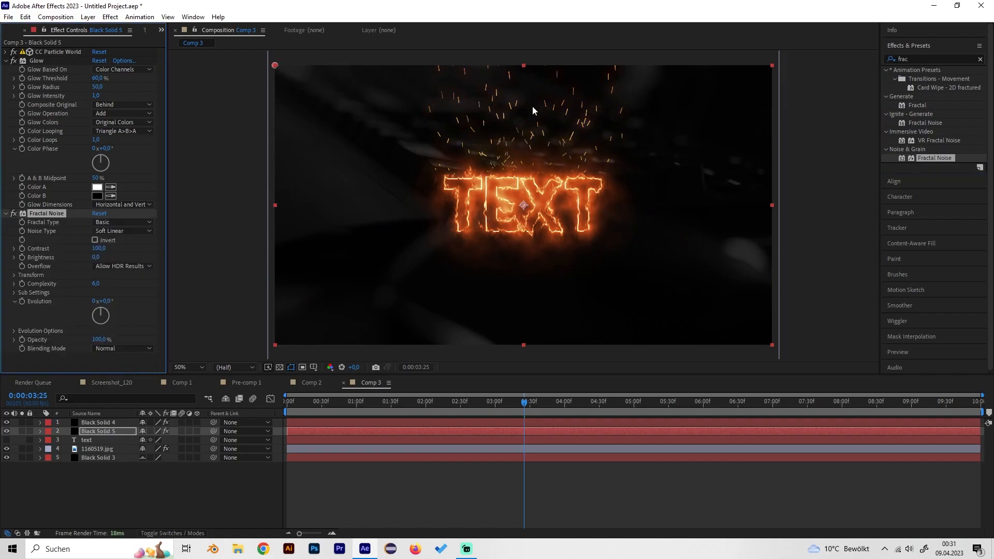
pyautogui.moveTo(74, 209)
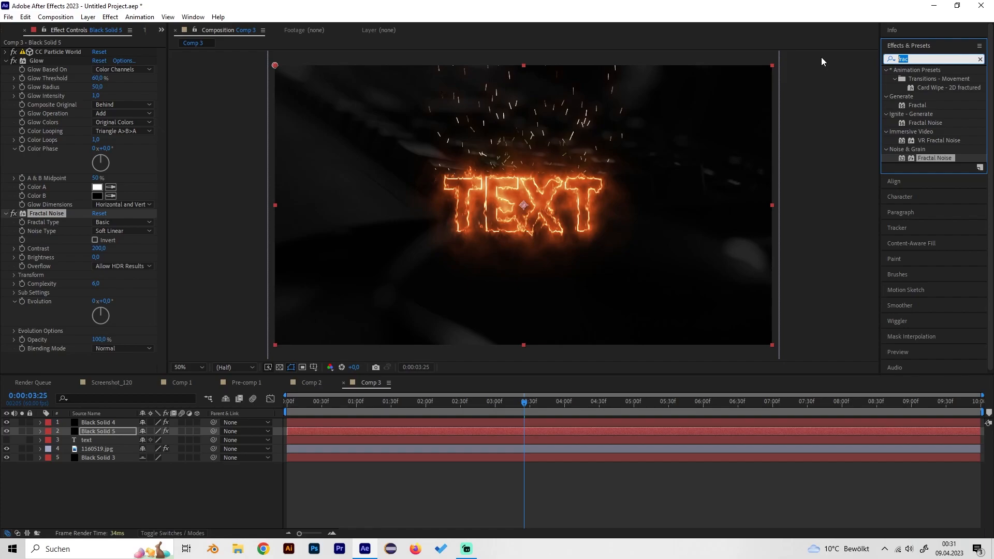
# Set the Tritone highlights and shadows on the spark solid to orange tones.
pyautogui.write('trit')
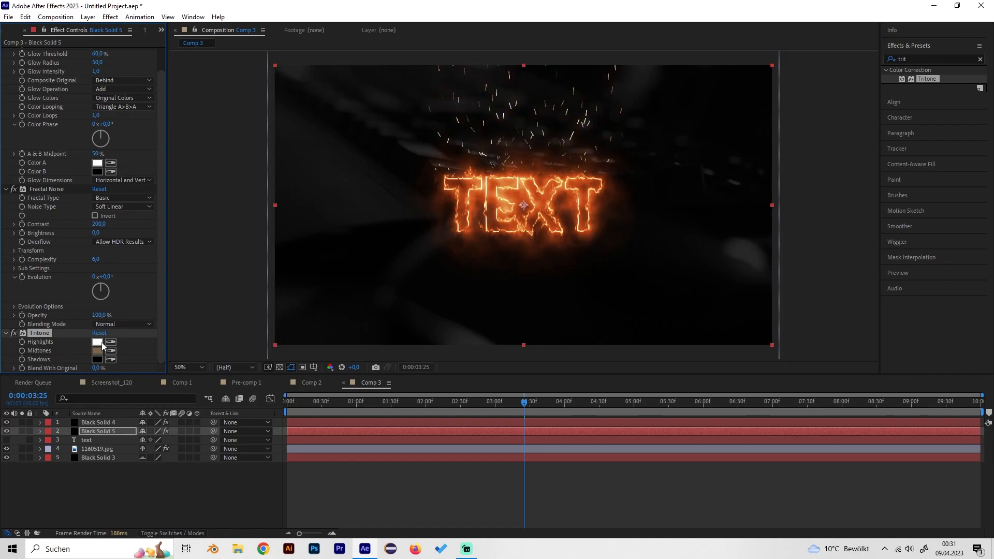
pyautogui.click(98, 342)
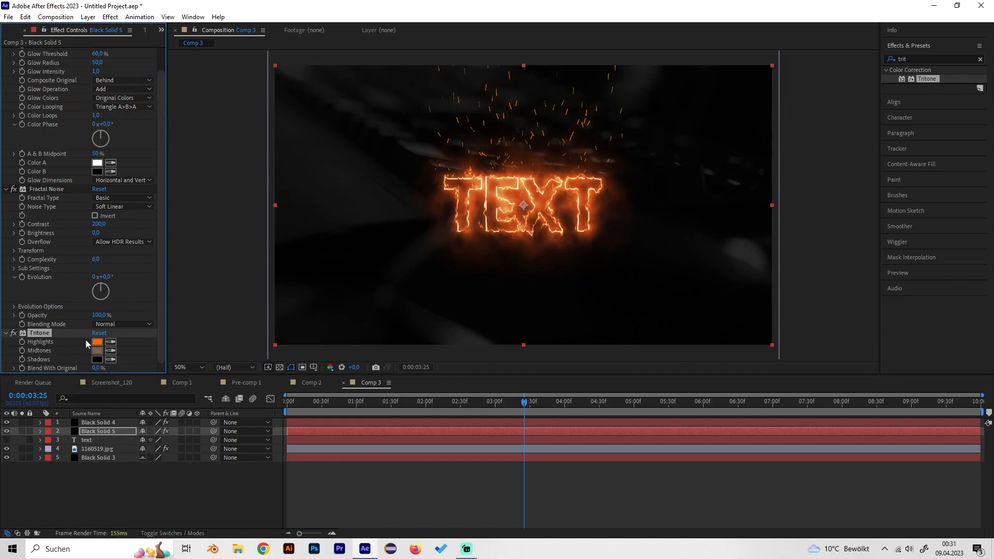
pyautogui.click(97, 359)
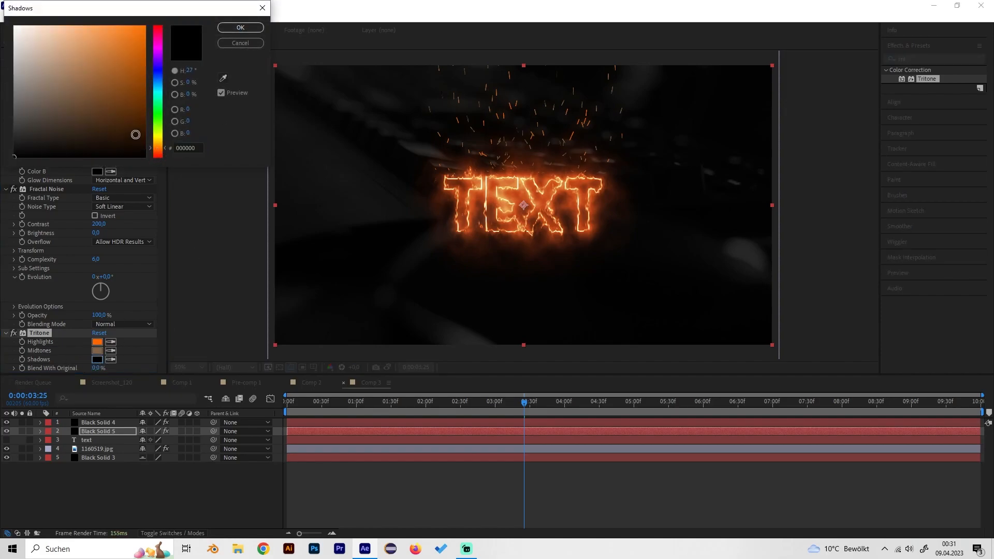
pyautogui.click(143, 87)
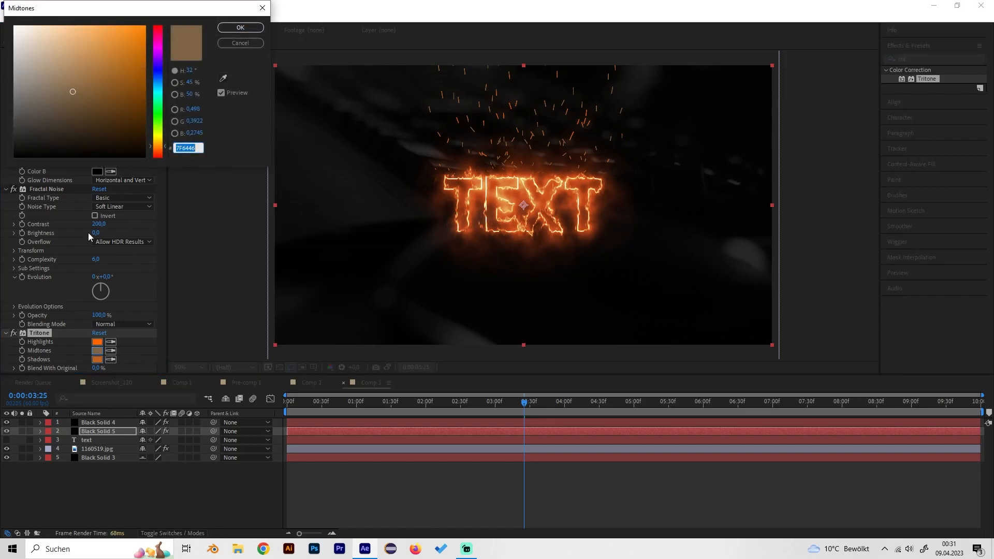
# Pick an orange midtone and confirm a light orange highlight colour for the Tritone.
pyautogui.click(118, 54)
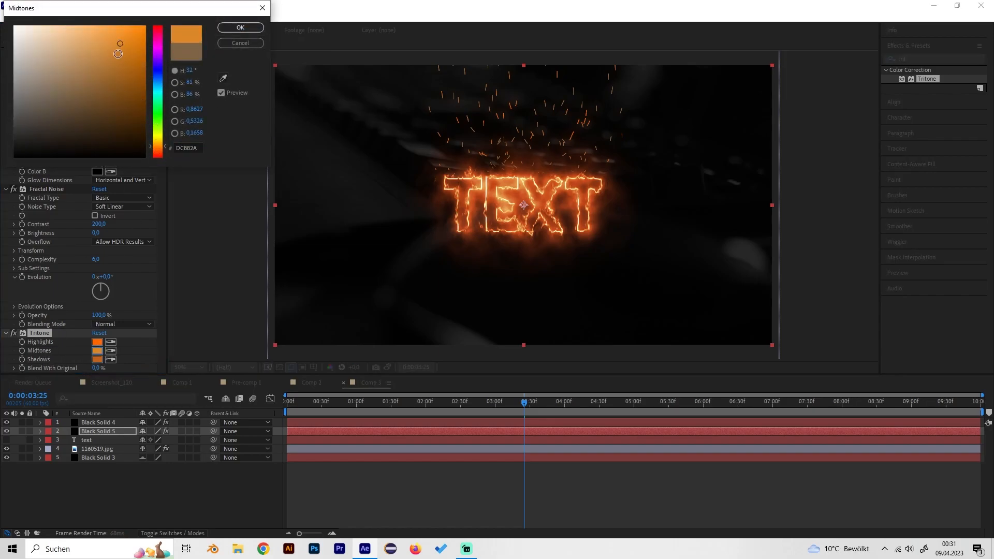
pyautogui.click(241, 27)
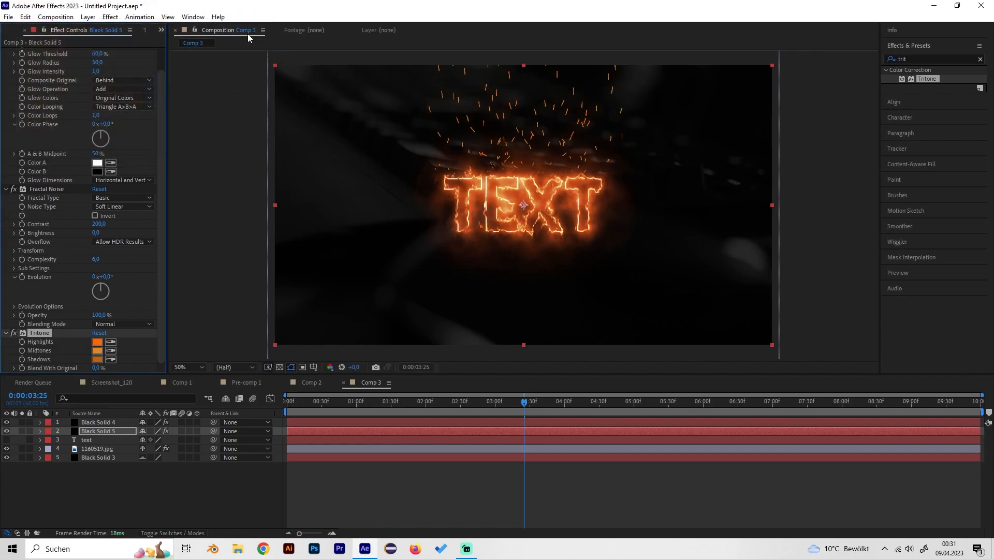
pyautogui.click(97, 342)
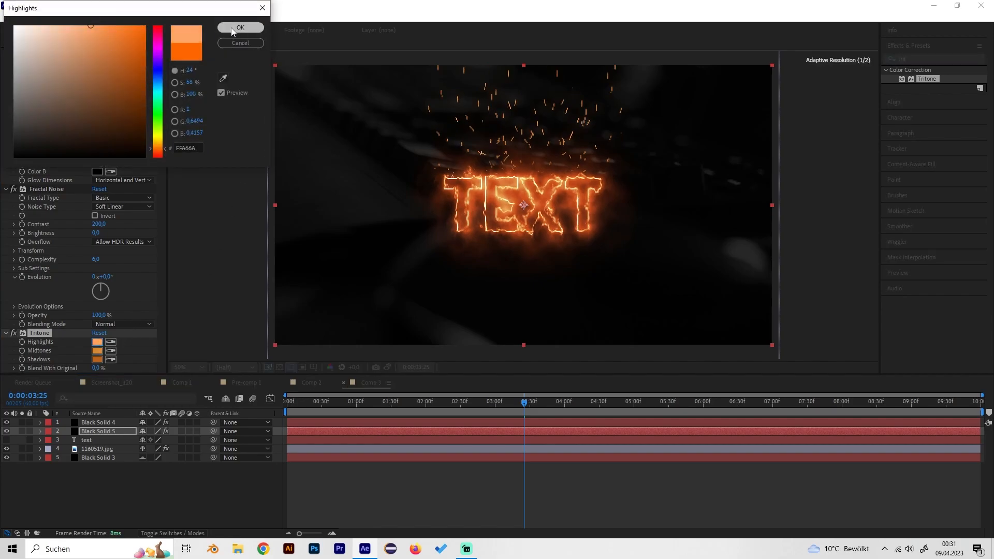
pyautogui.click(240, 27)
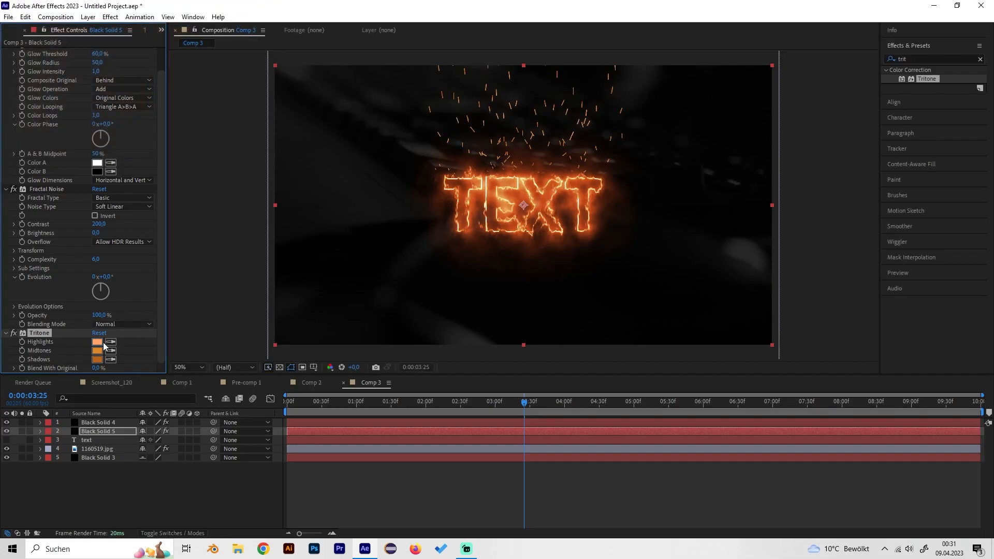
# Lower the CC Particle World particles' Max Opacity from 75% to 50%.
pyautogui.click(97, 342)
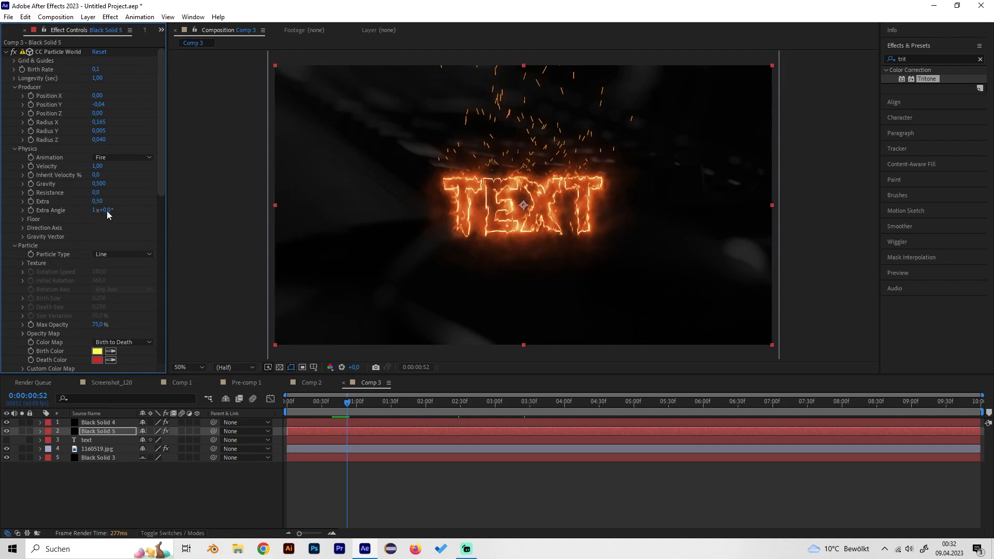
pyautogui.moveTo(34, 271)
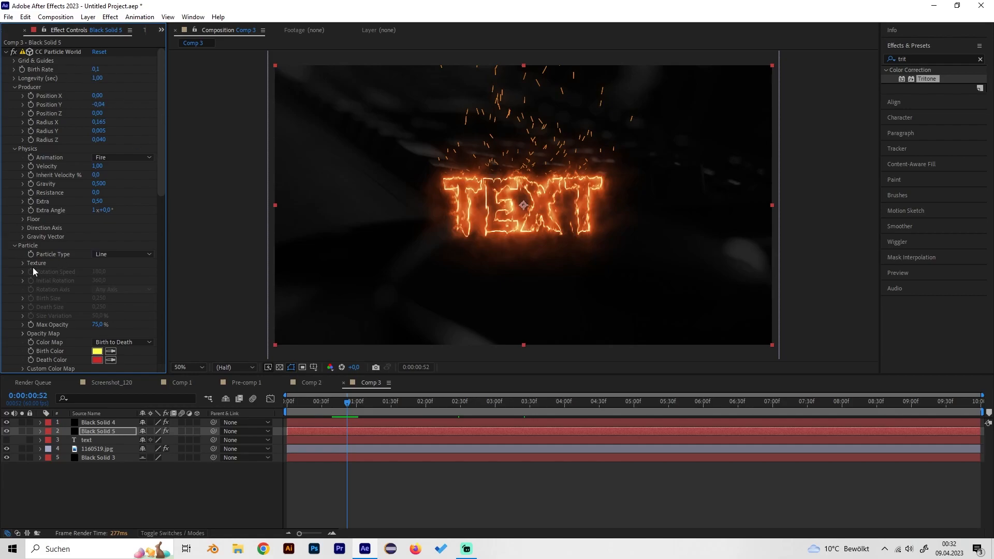
pyautogui.click(99, 324)
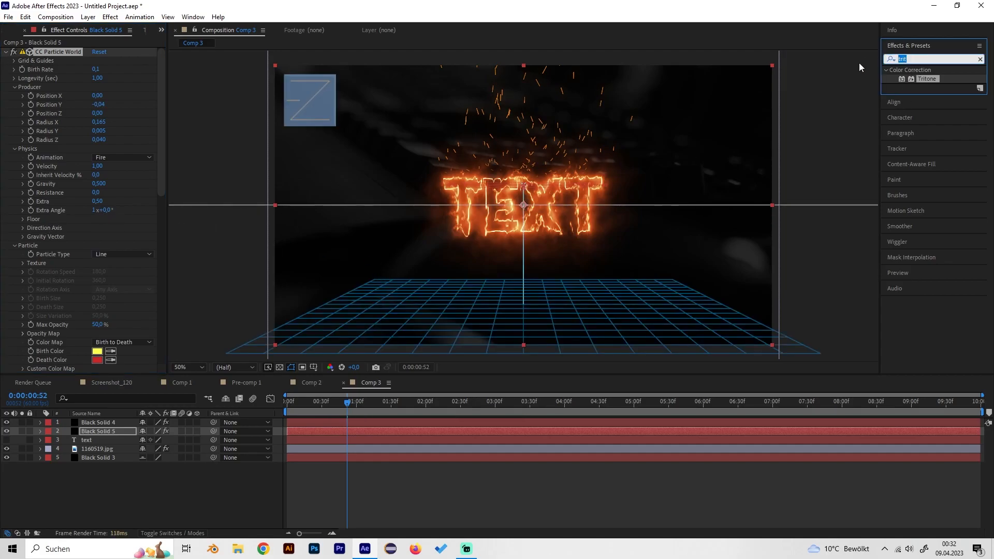
# Find Gaussian Blur in Effects & Presets and apply it to the spark solid.
pyautogui.write('blur')
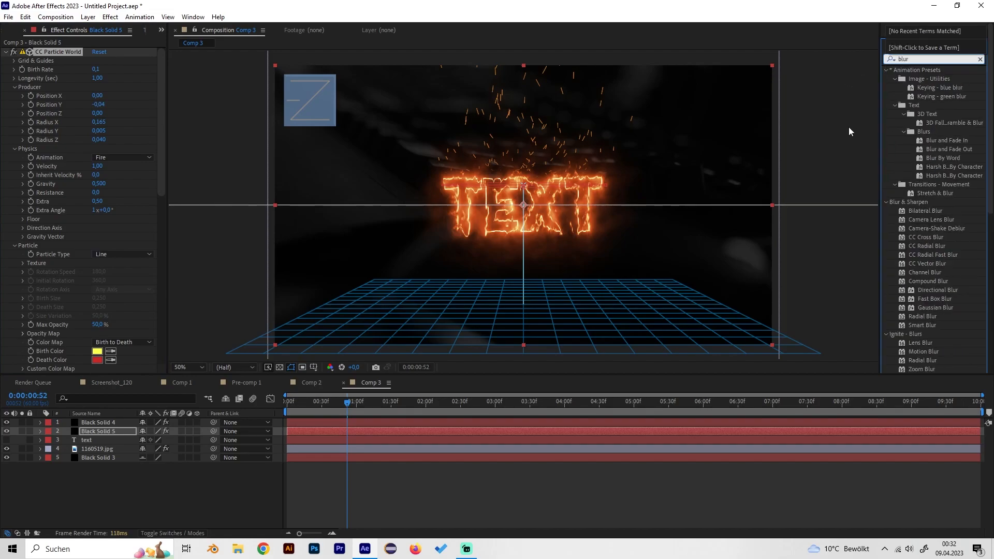
pyautogui.scroll(-3)
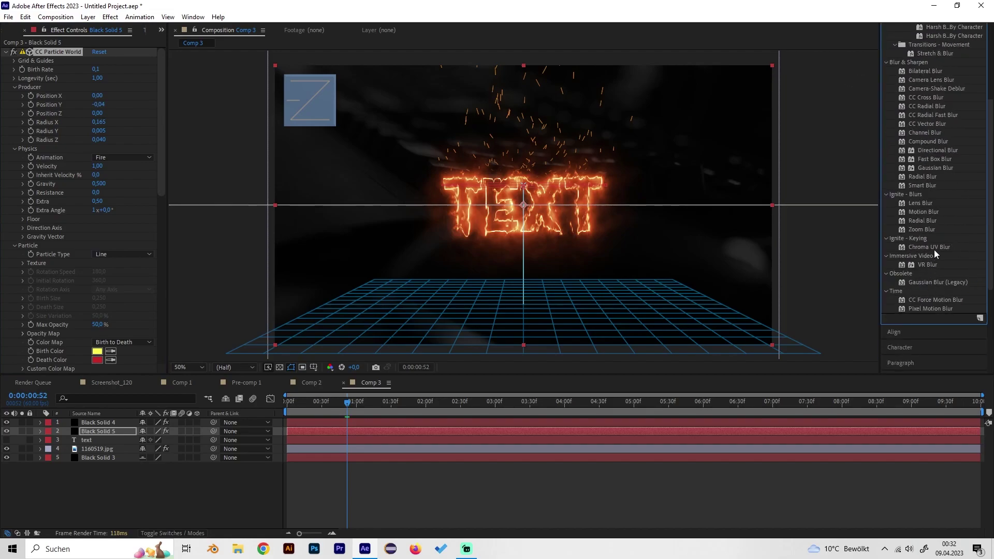
pyautogui.write('blur')
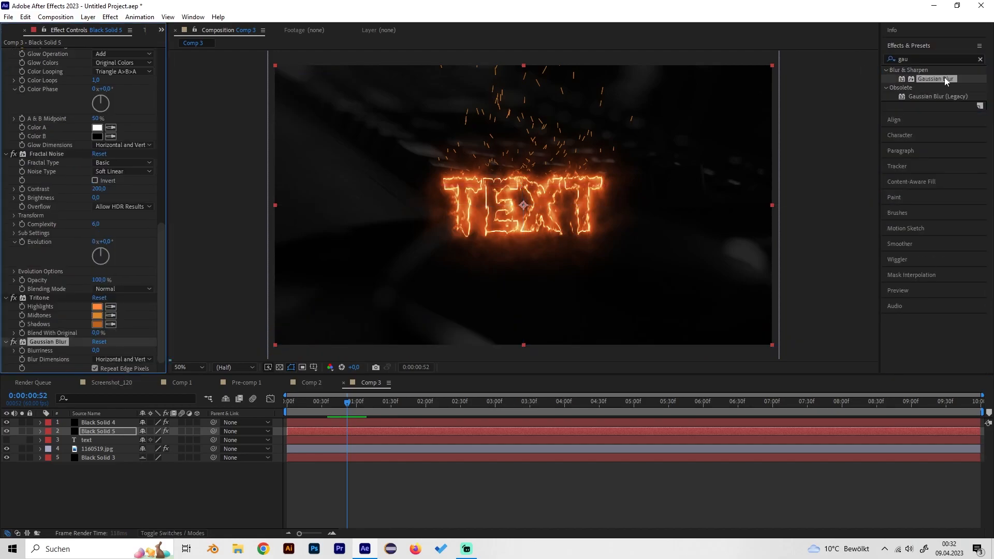
pyautogui.click(95, 350)
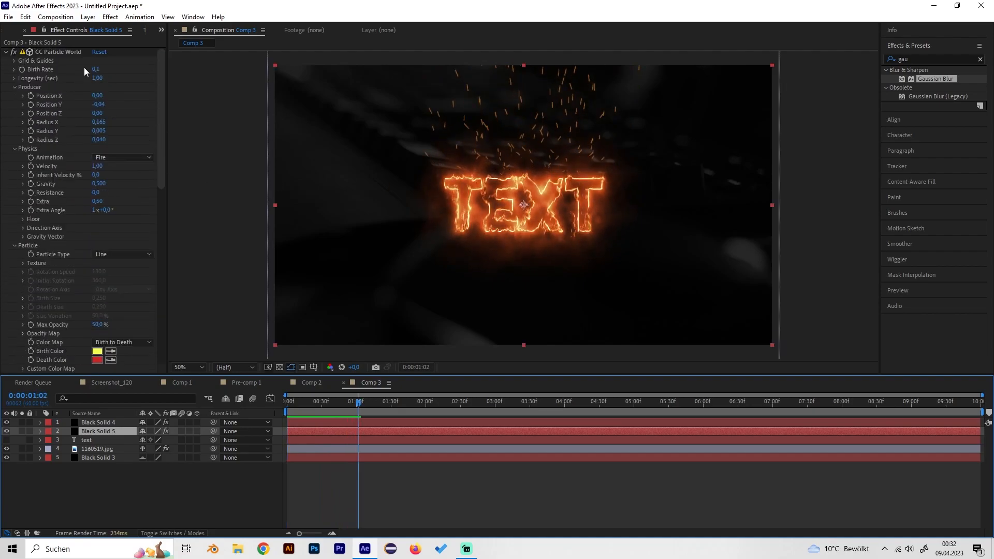
pyautogui.click(95, 70)
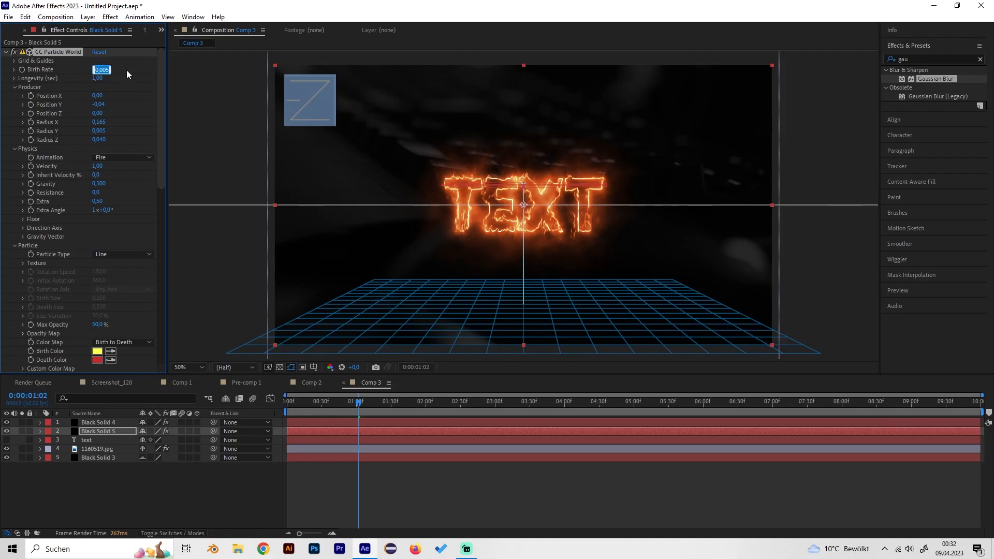
pyautogui.write('0,1')
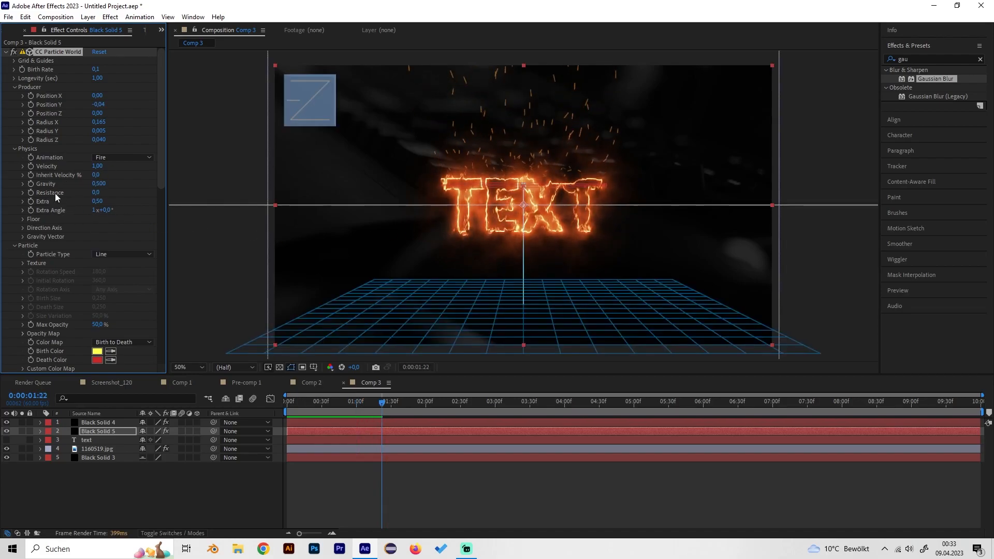
pyautogui.scroll(-3)
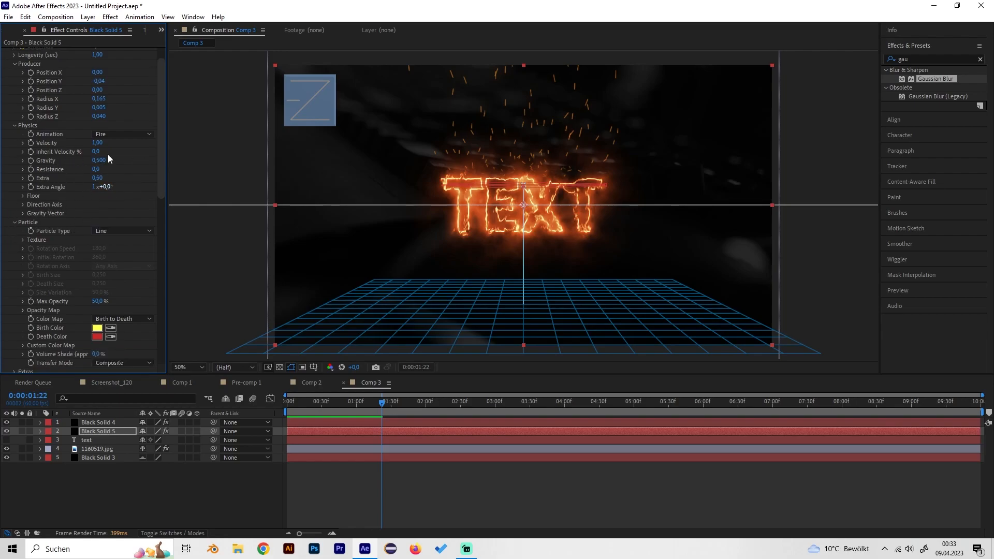
pyautogui.click(97, 161)
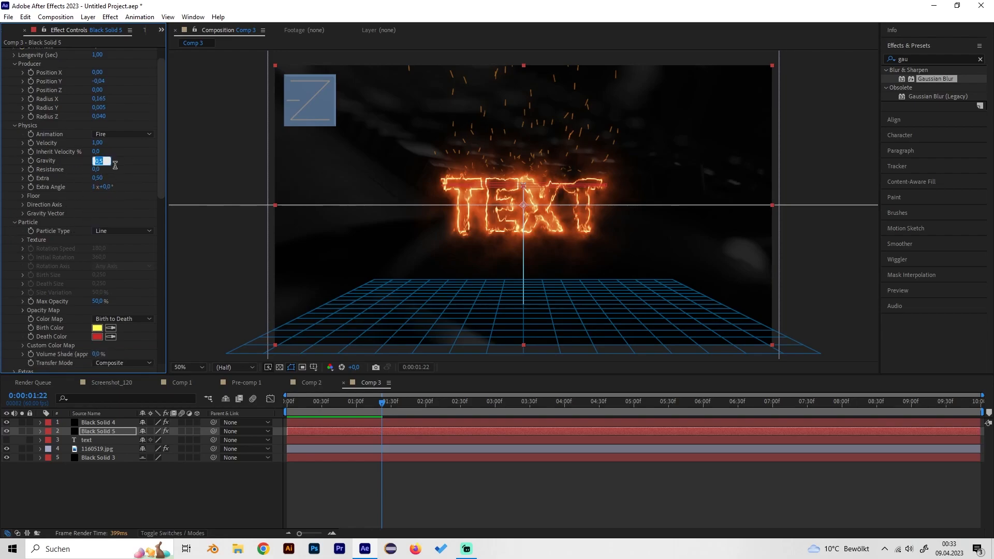
pyautogui.write('0,200')
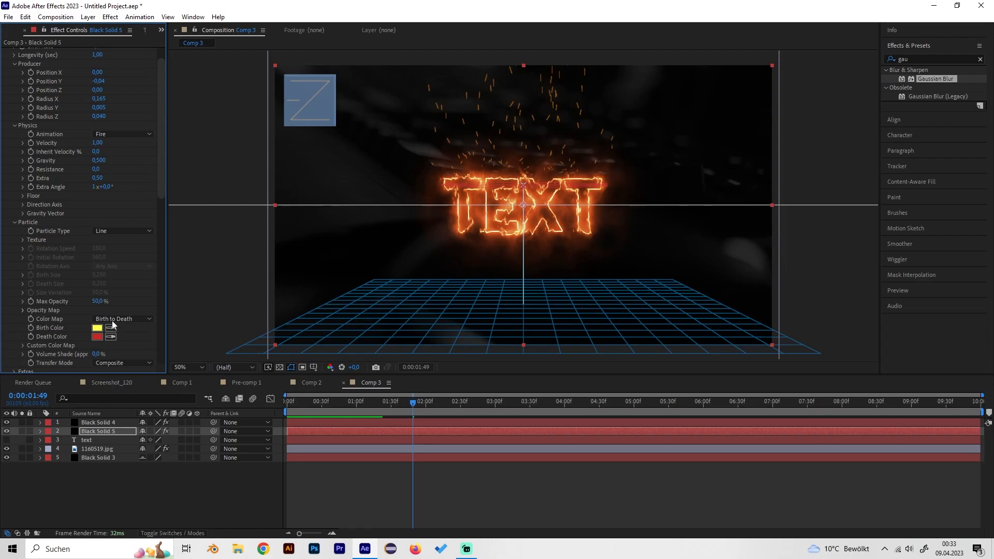
# Raise CC Particle World's Hold Particle Release above 0%, retyping a new percentage.
pyautogui.scroll(-3)
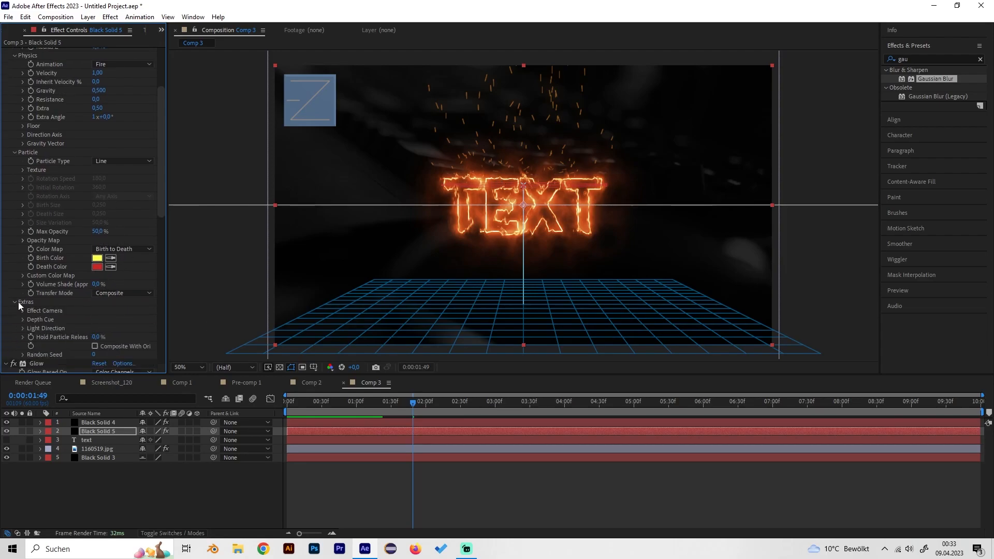
pyautogui.scroll(-3)
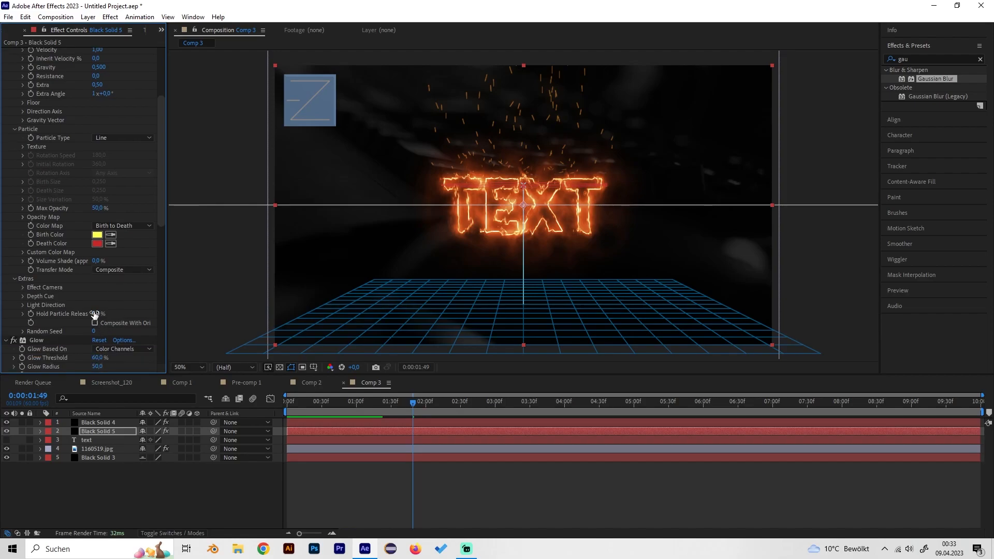
pyautogui.moveTo(92, 312); pyautogui.dragTo(120, 313)
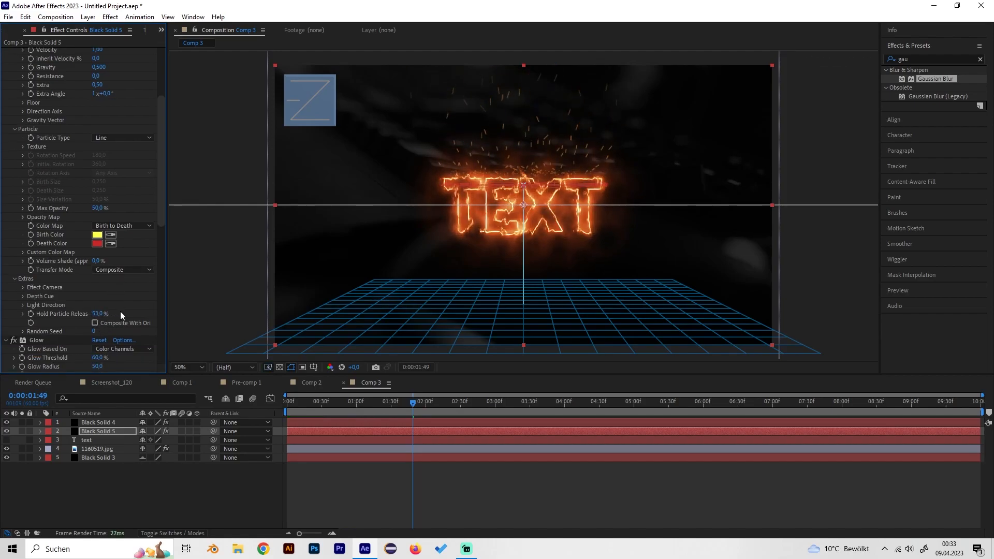
pyautogui.click(101, 314)
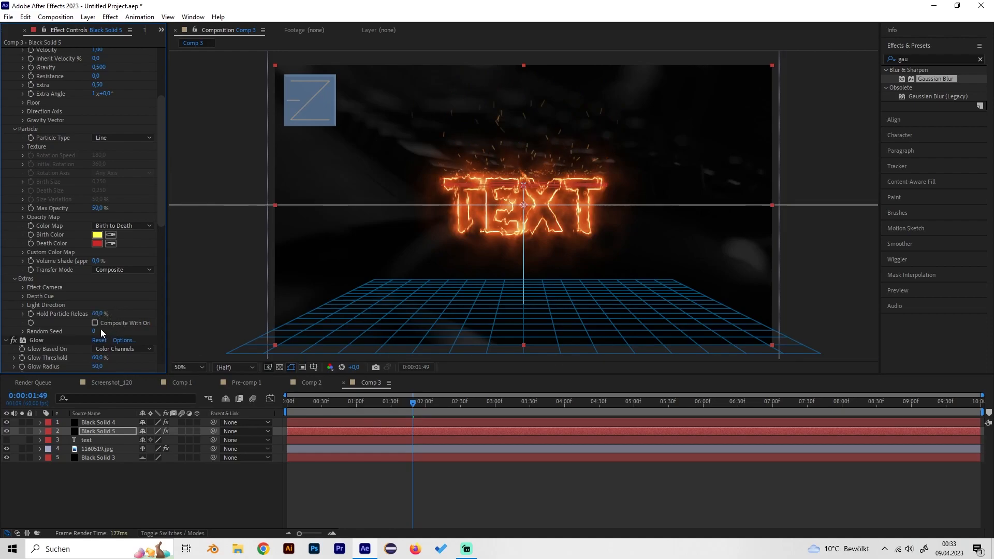
pyautogui.click(98, 313)
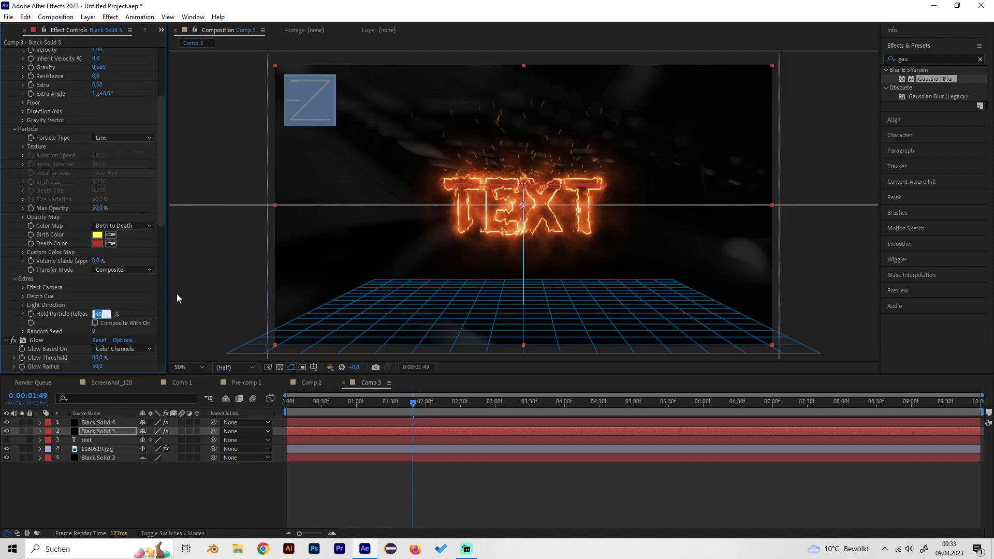
pyautogui.write('5')
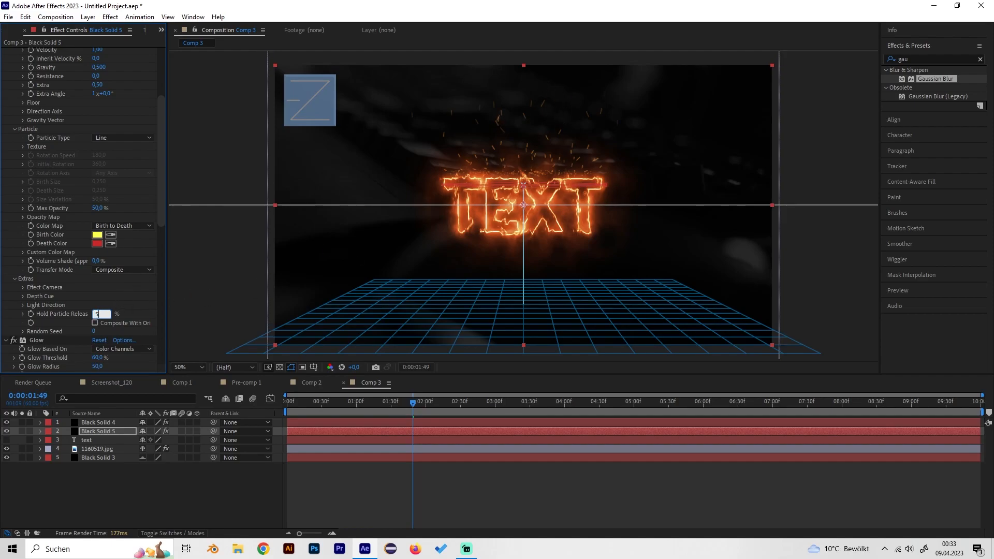